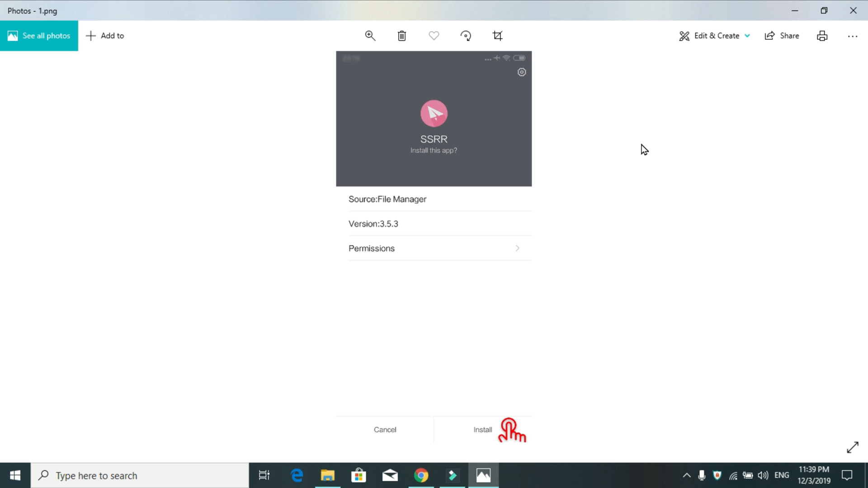
{"action": "mouse_move", "coordinate": [395, 99]}
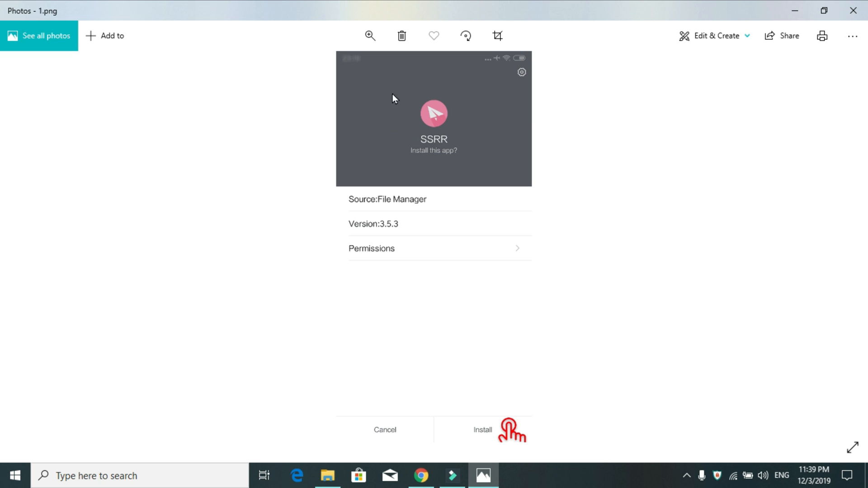
{"action": "mouse_move", "coordinate": [467, 148]}
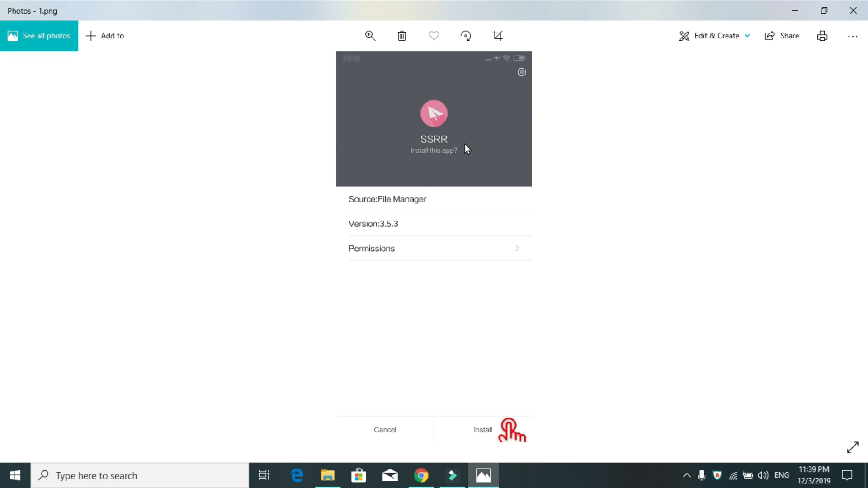
{"action": "mouse_move", "coordinate": [426, 159]}
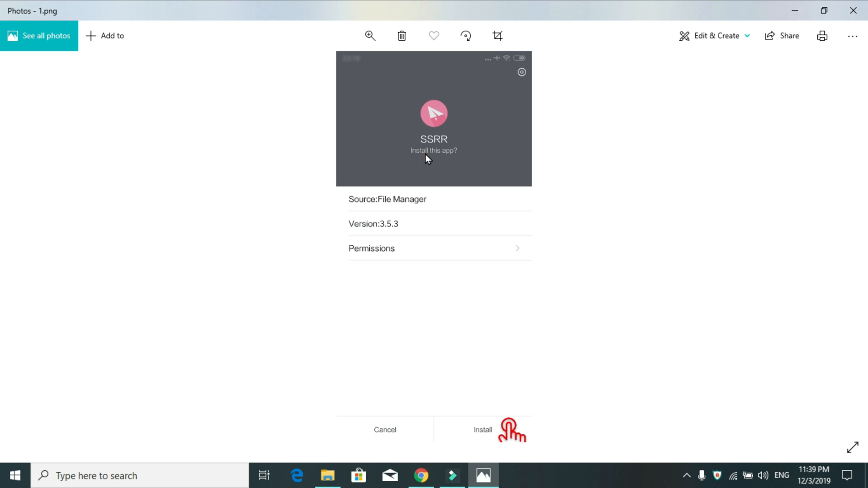
{"action": "mouse_move", "coordinate": [422, 152]}
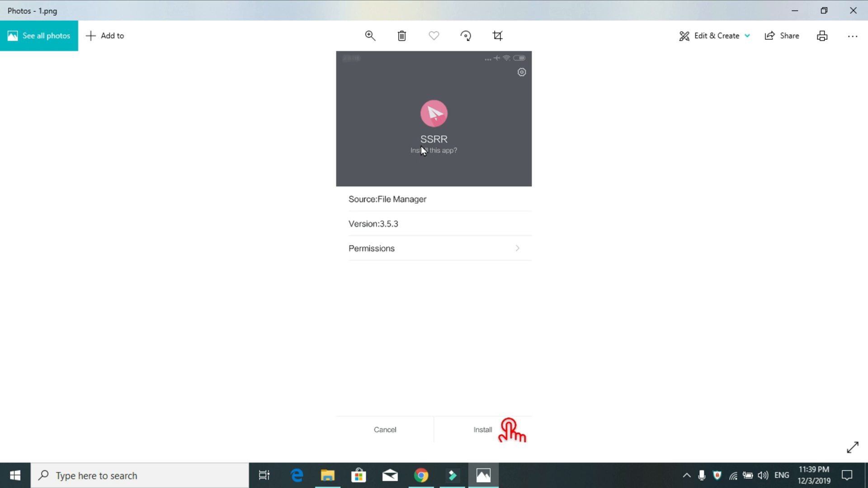
{"action": "mouse_move", "coordinate": [446, 158]}
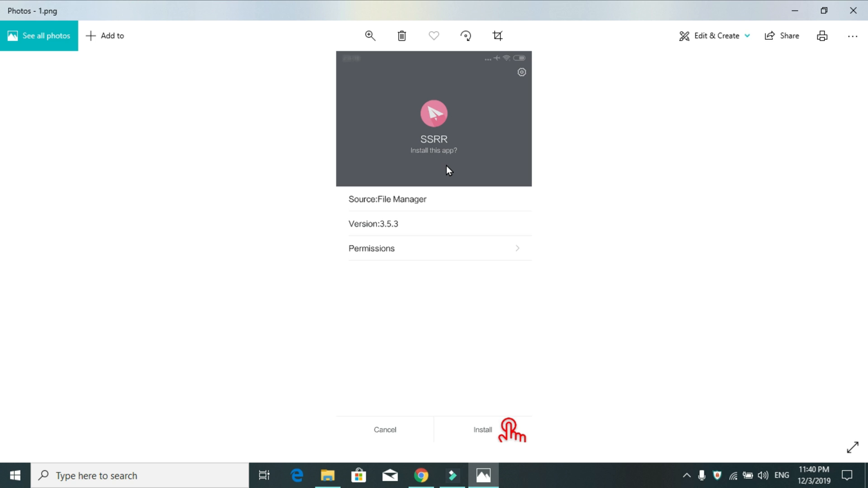
{"action": "mouse_move", "coordinate": [426, 149]}
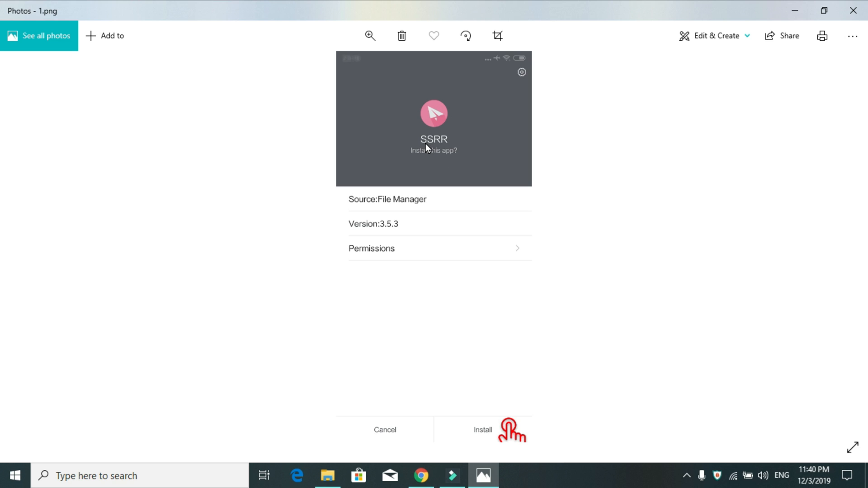
{"action": "mouse_move", "coordinate": [466, 149]}
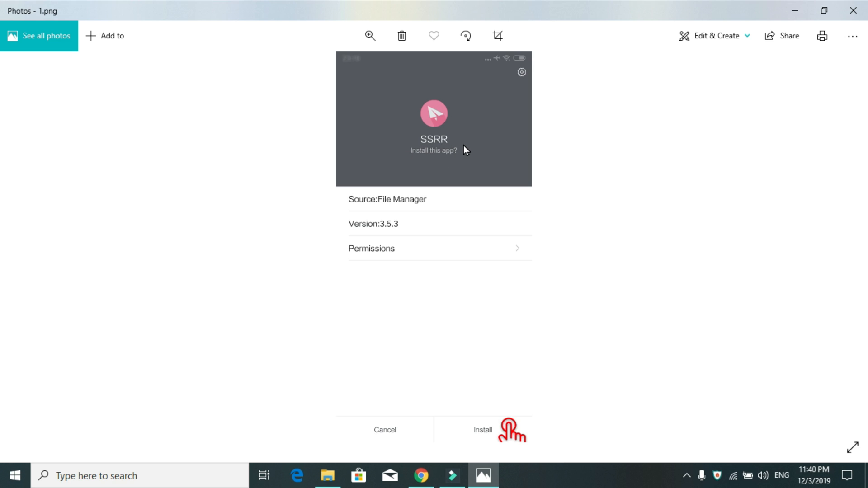
{"action": "mouse_move", "coordinate": [445, 131]}
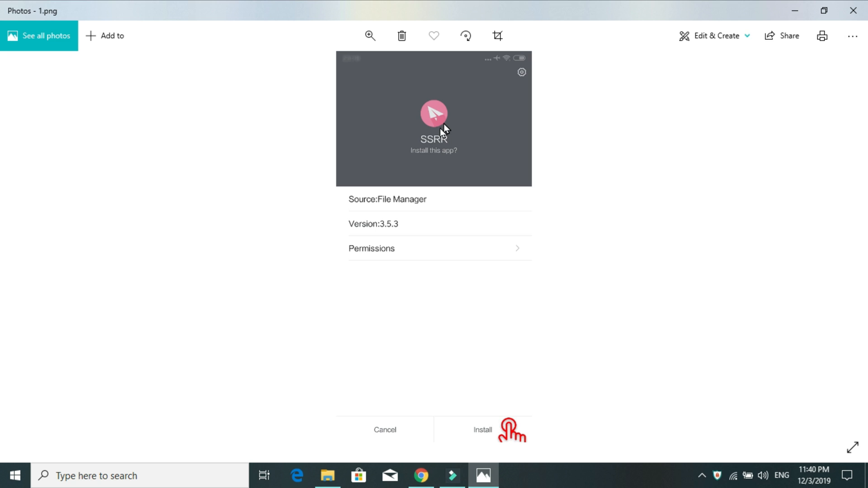
{"action": "mouse_move", "coordinate": [468, 169]}
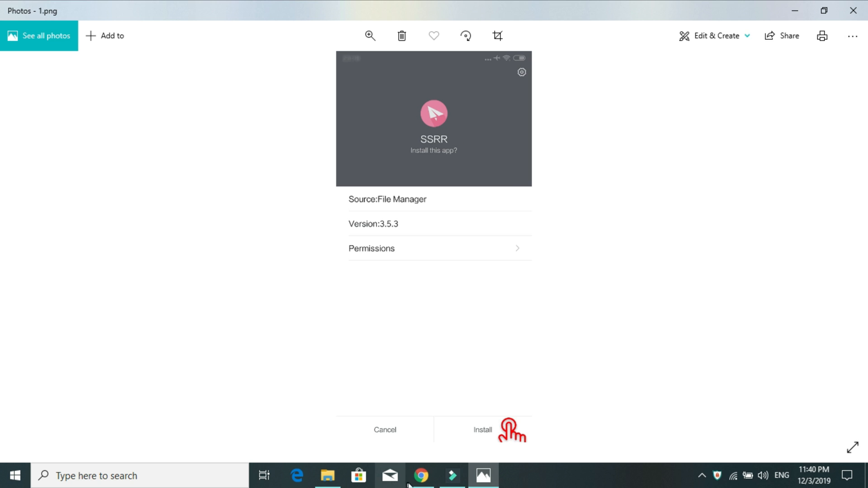
- Switch to Chrome showing the downloaded ssrr-android APK installer files
{"action": "left_click", "coordinate": [421, 476]}
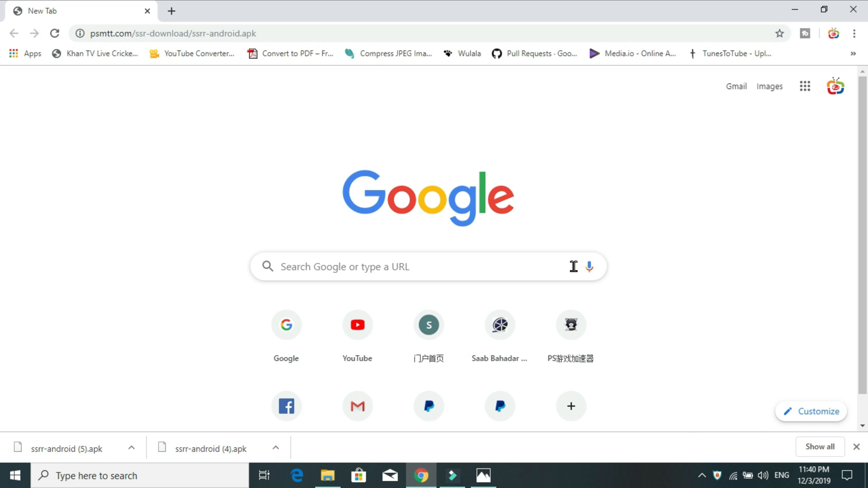
{"action": "mouse_move", "coordinate": [42, 453]}
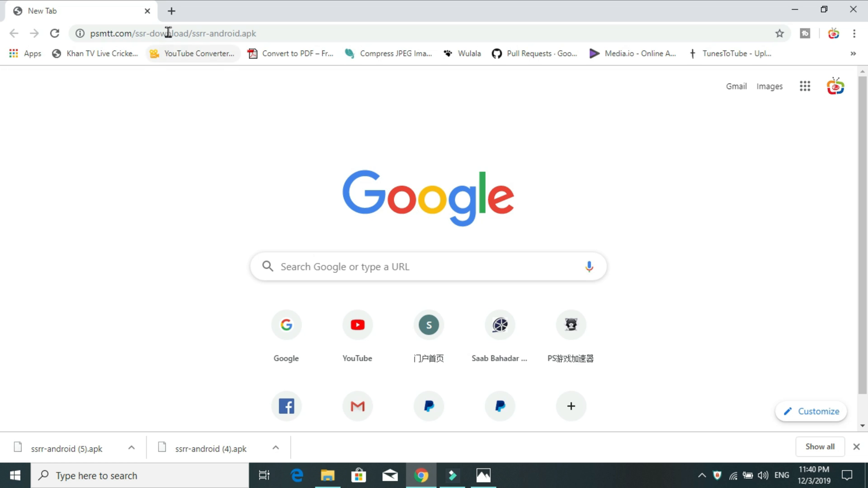
{"action": "mouse_move", "coordinate": [216, 403]}
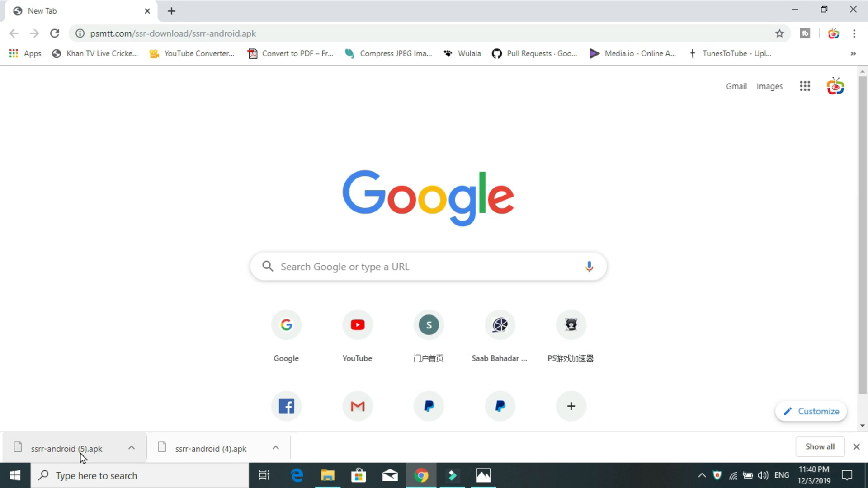
{"action": "mouse_move", "coordinate": [793, 443]}
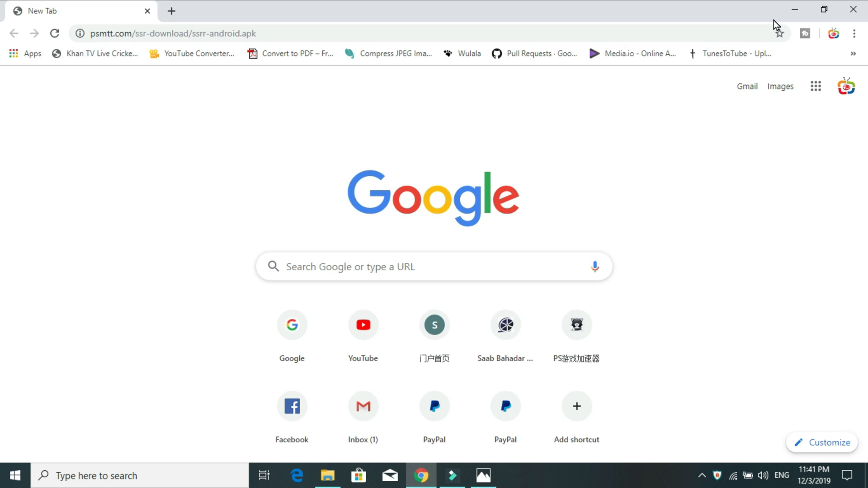
{"action": "mouse_move", "coordinate": [796, 10]}
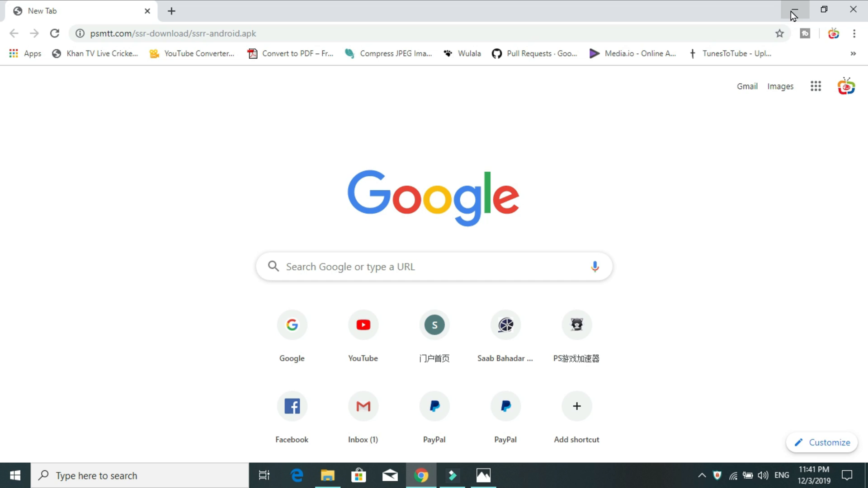
- Hide Chrome and advance the slideshow to 2.jpg, the phone home screen with the SSRR icon
{"action": "left_click", "coordinate": [482, 476]}
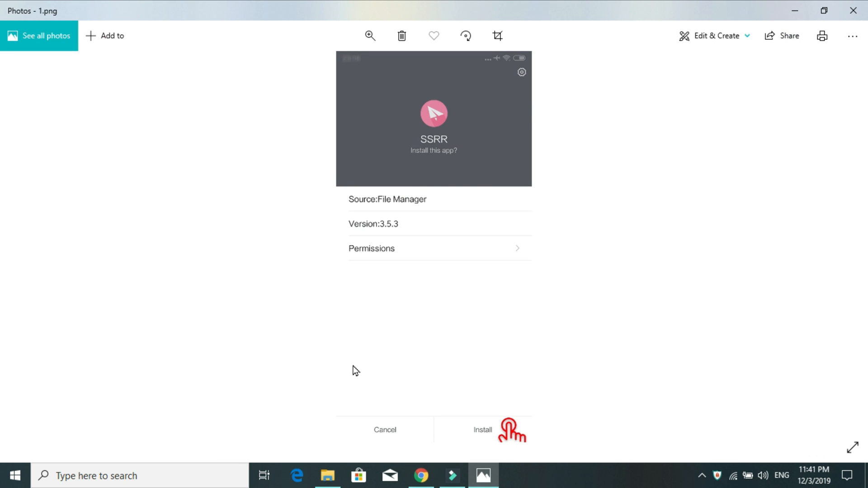
{"action": "mouse_move", "coordinate": [406, 246]}
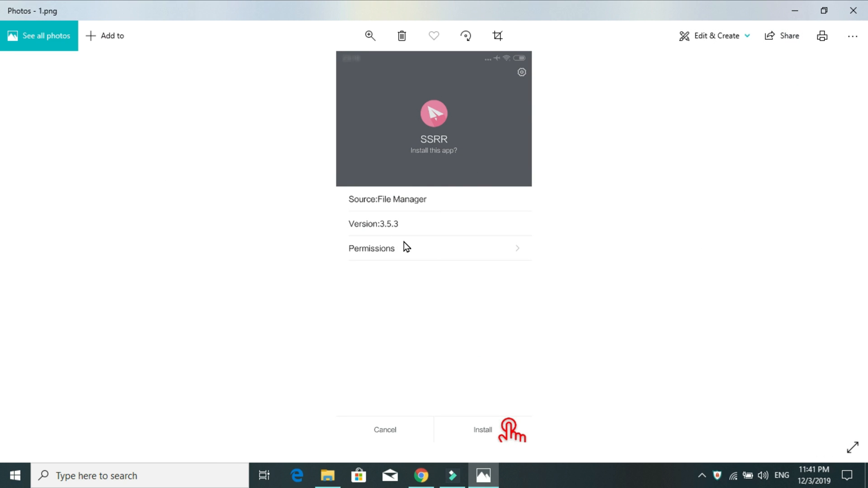
{"action": "mouse_move", "coordinate": [471, 431]}
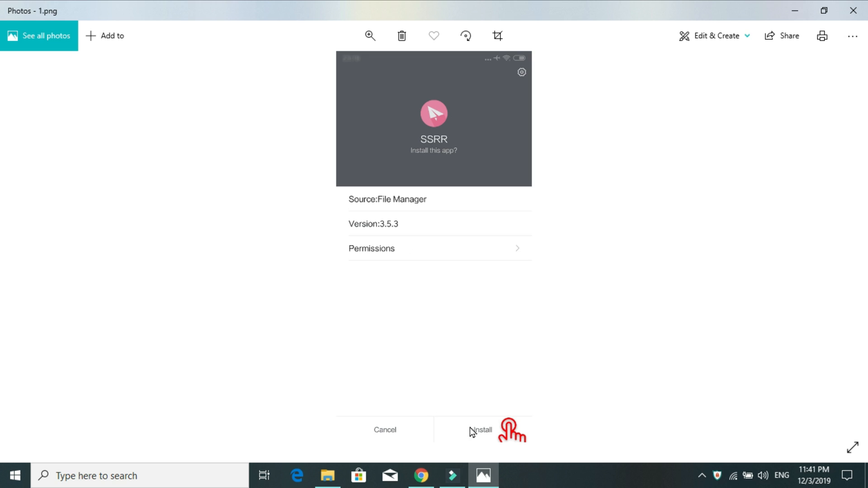
{"action": "mouse_move", "coordinate": [492, 439]}
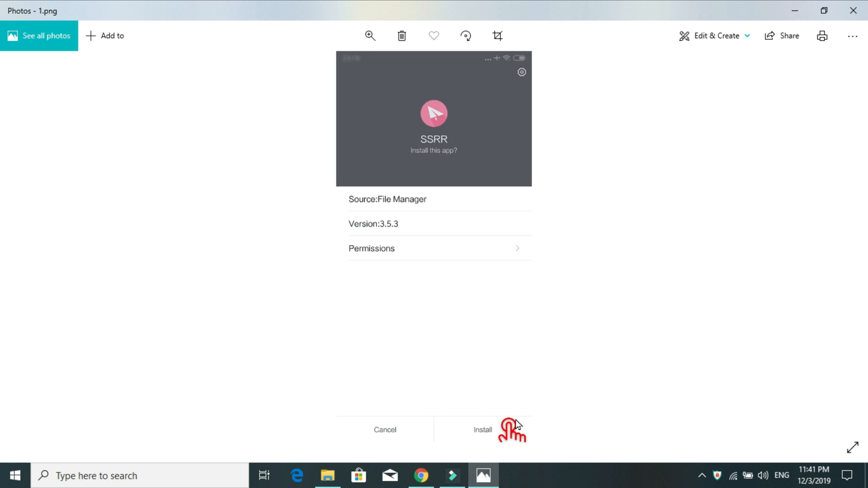
{"action": "mouse_move", "coordinate": [837, 246]}
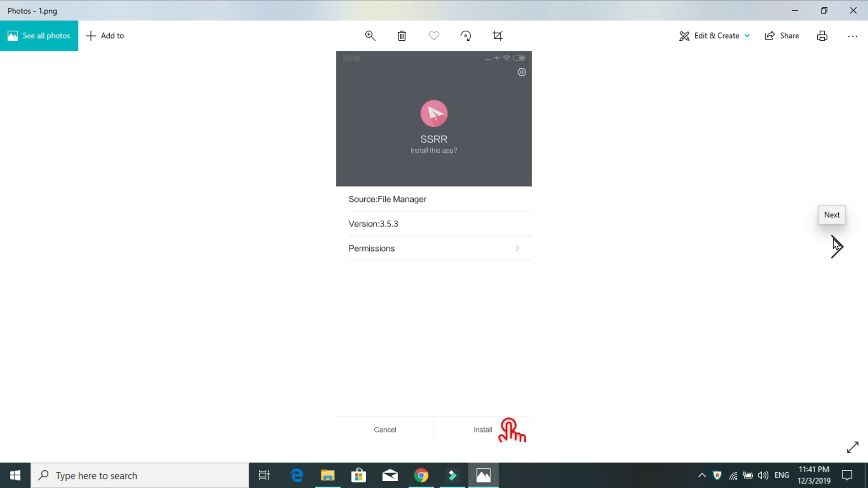
{"action": "left_click", "coordinate": [832, 215]}
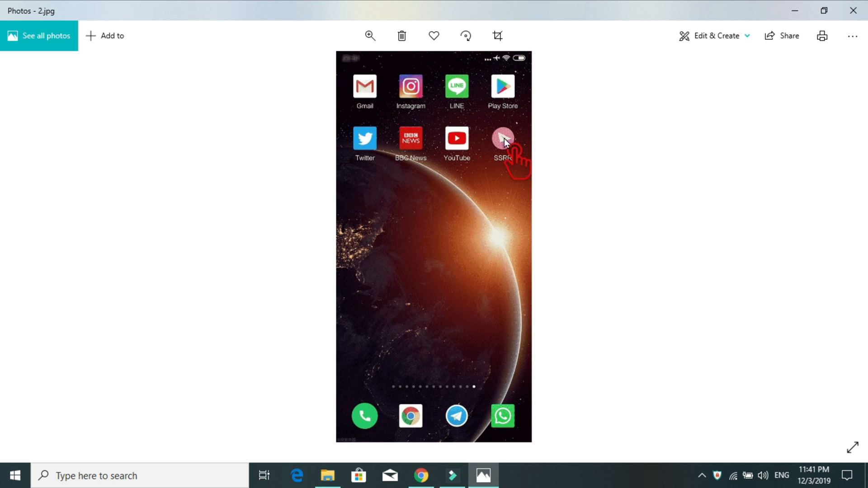
{"action": "mouse_move", "coordinate": [480, 165]}
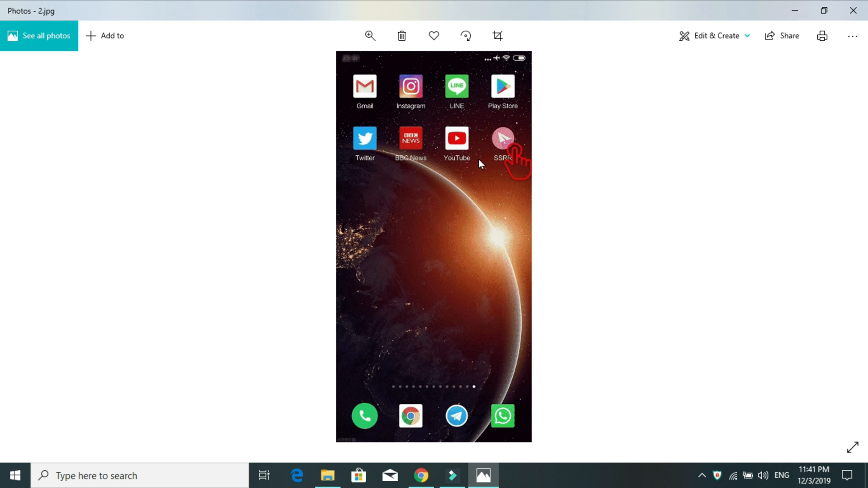
{"action": "mouse_move", "coordinate": [862, 331]}
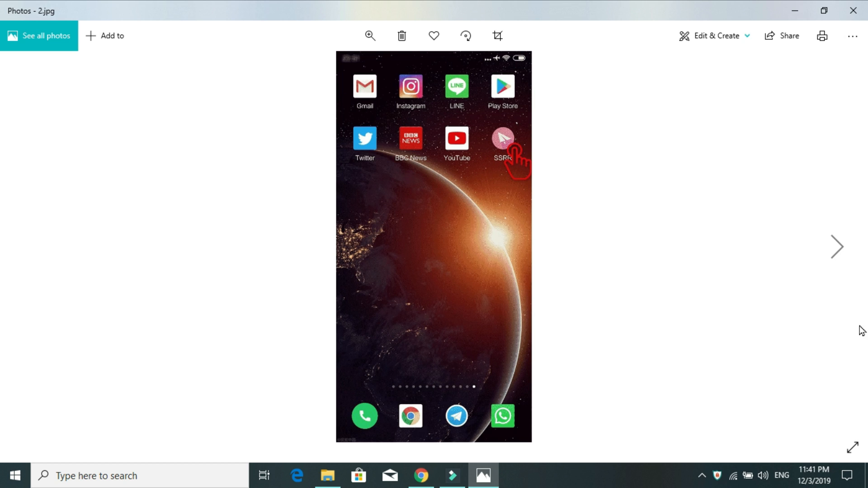
- Advance to 3.5.jpg, the SSRR server settings screen with group FreeSSR-public
{"action": "left_click", "coordinate": [836, 247]}
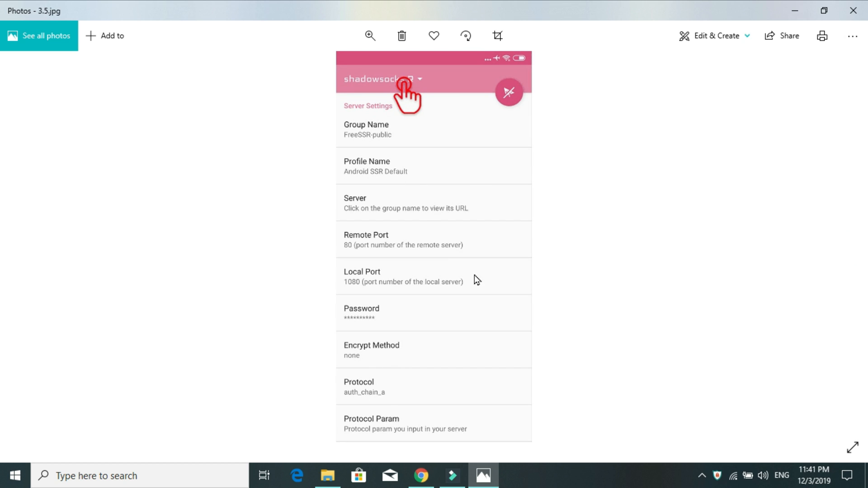
{"action": "mouse_move", "coordinate": [377, 139]}
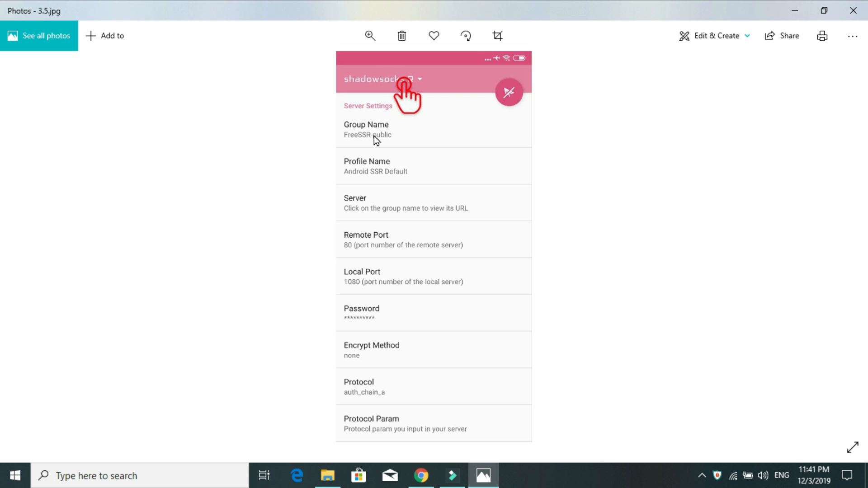
{"action": "mouse_move", "coordinate": [386, 246]}
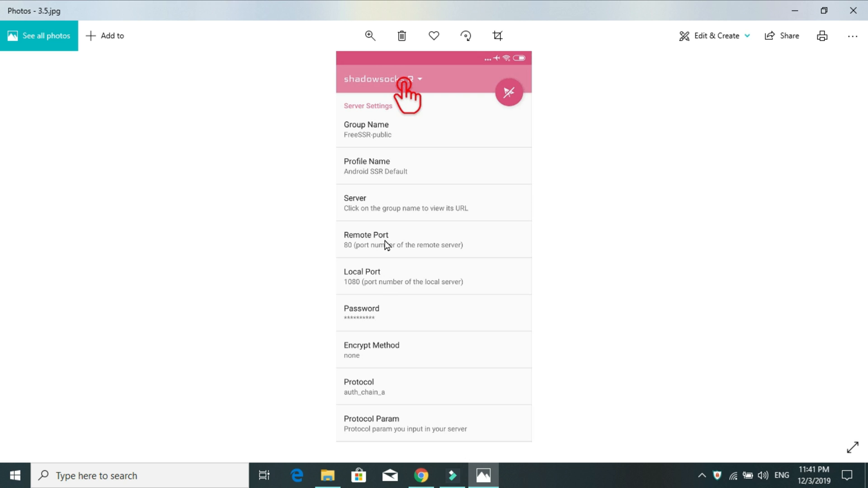
{"action": "mouse_move", "coordinate": [406, 99]}
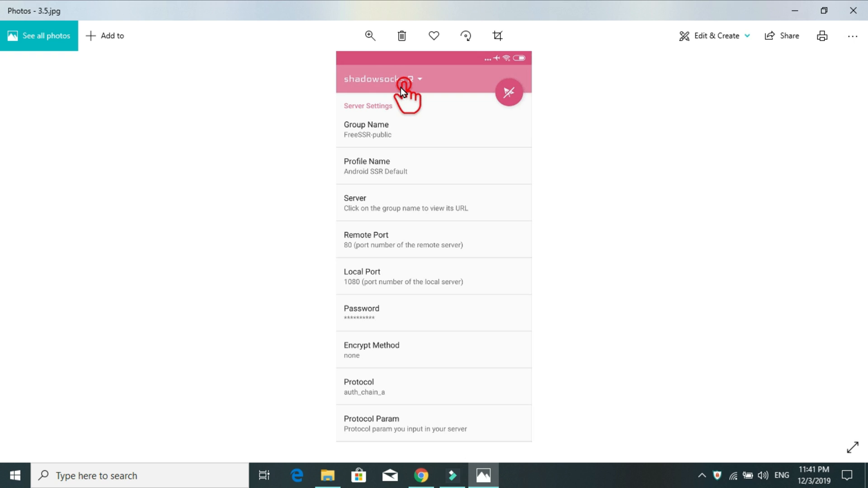
{"action": "mouse_move", "coordinate": [358, 92]}
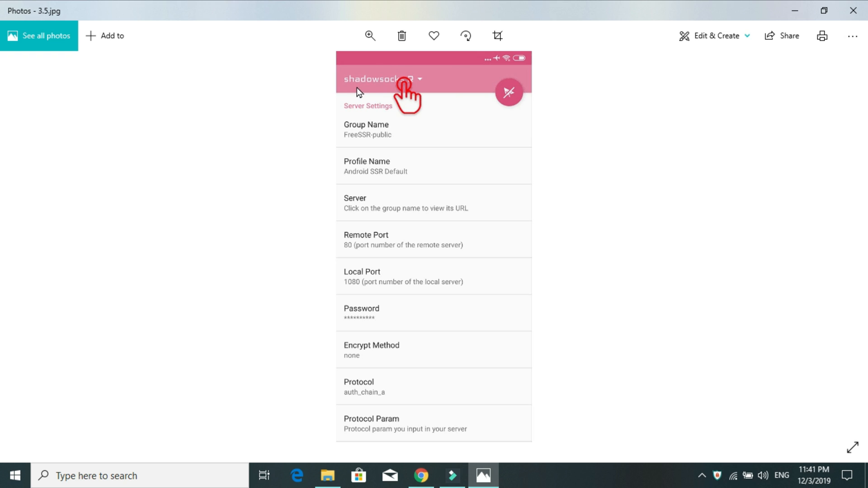
{"action": "mouse_move", "coordinate": [416, 89]}
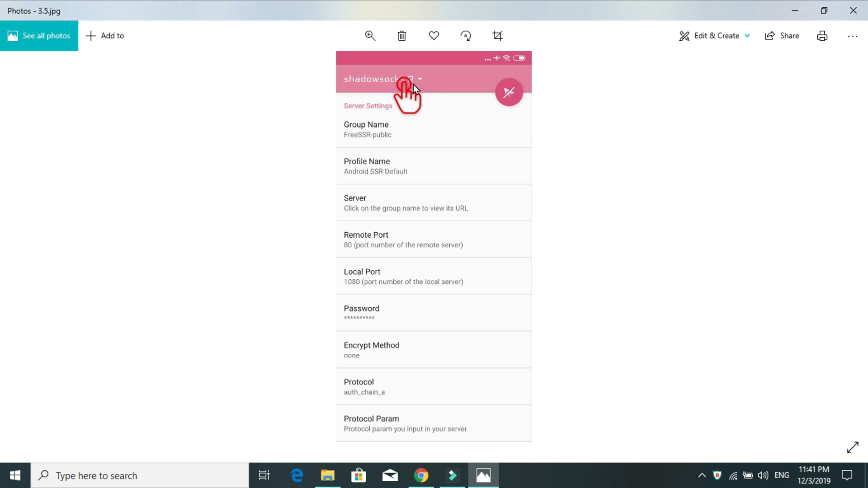
{"action": "mouse_move", "coordinate": [839, 248]}
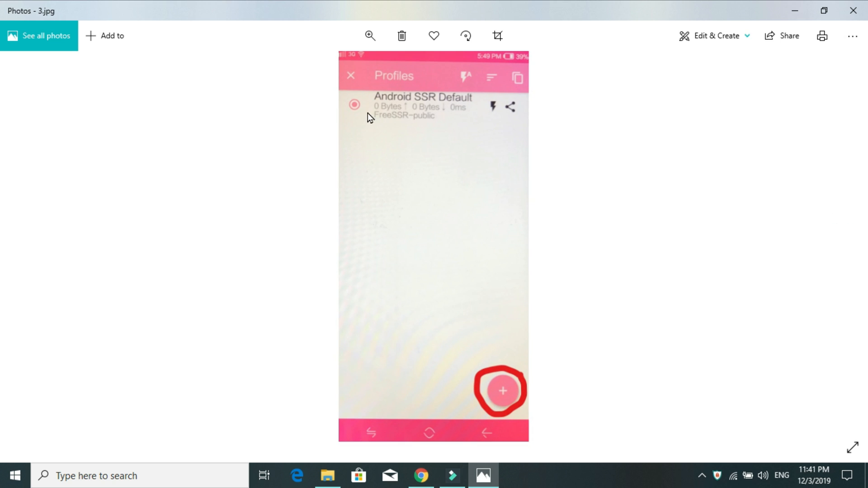
{"action": "mouse_move", "coordinate": [446, 112]}
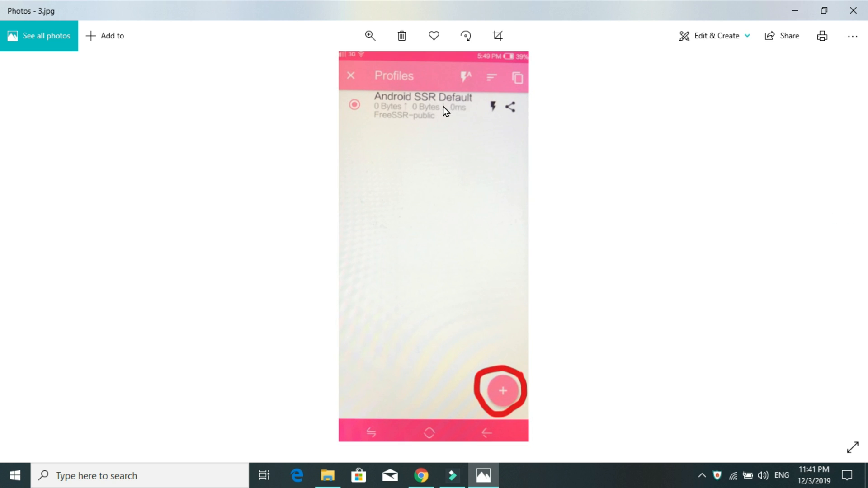
{"action": "mouse_move", "coordinate": [501, 114]}
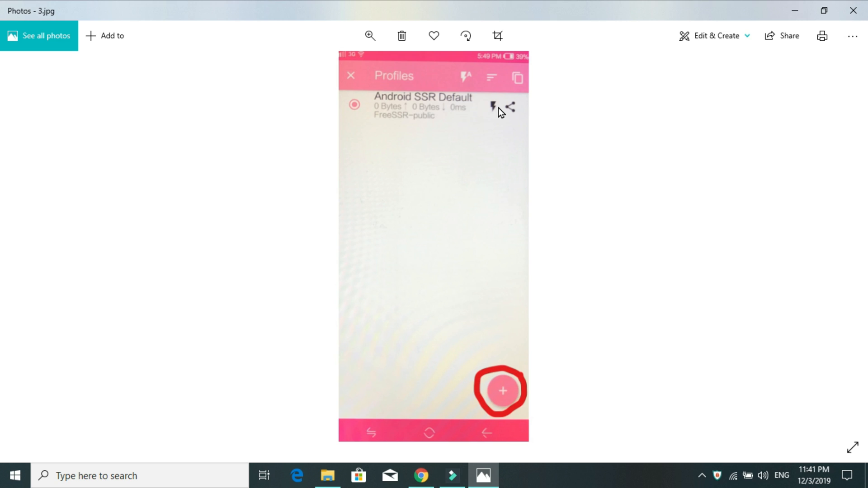
{"action": "mouse_move", "coordinate": [458, 263]}
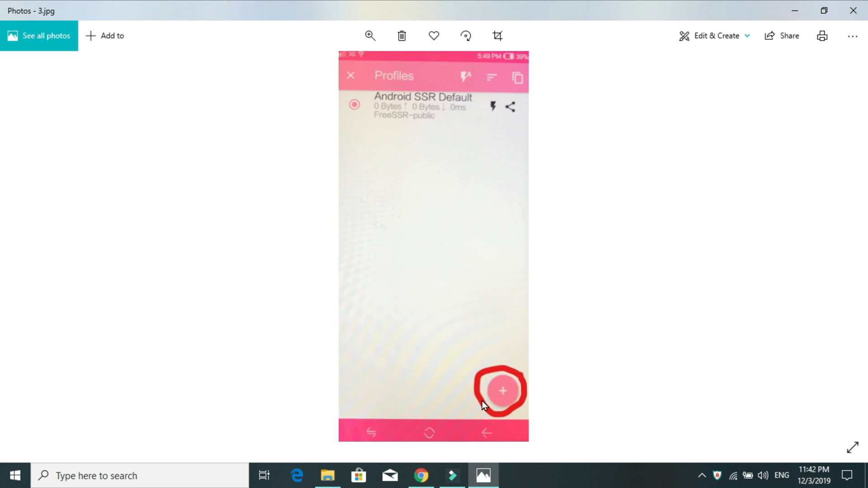
{"action": "mouse_move", "coordinate": [499, 397]}
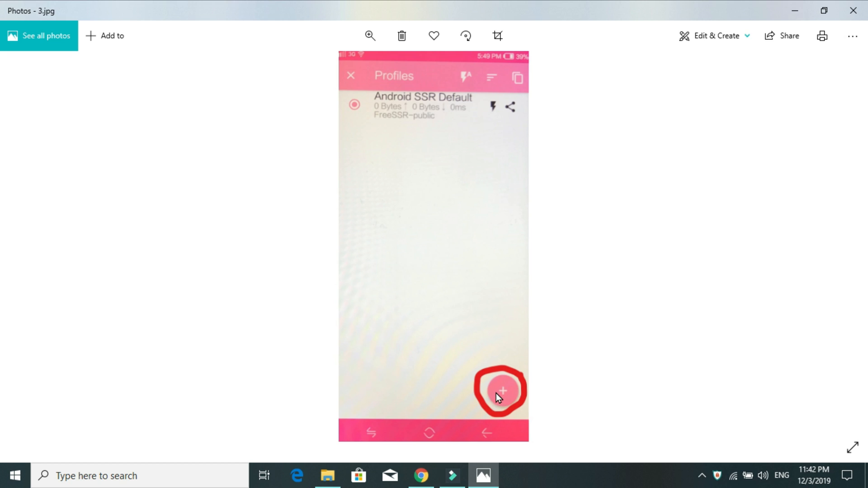
{"action": "mouse_move", "coordinate": [831, 278]}
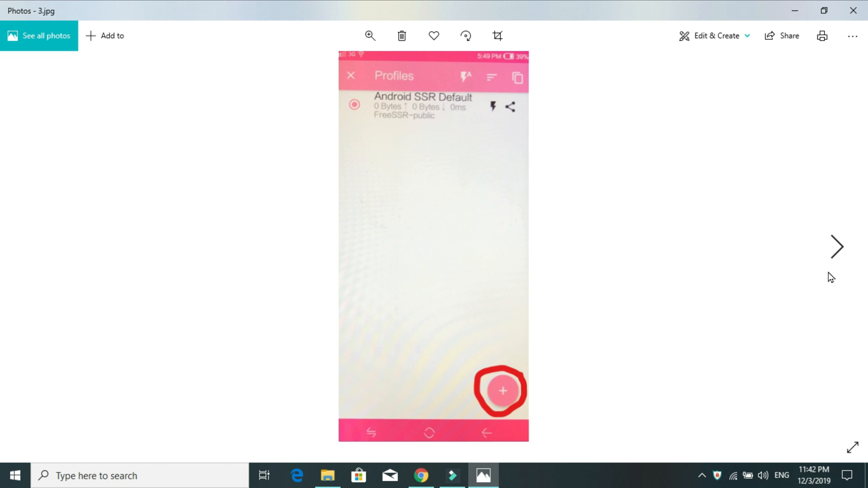
- Advance to 4.jpg, the Profiles add menu with the SSR subscription option marked
{"action": "left_click", "coordinate": [837, 247]}
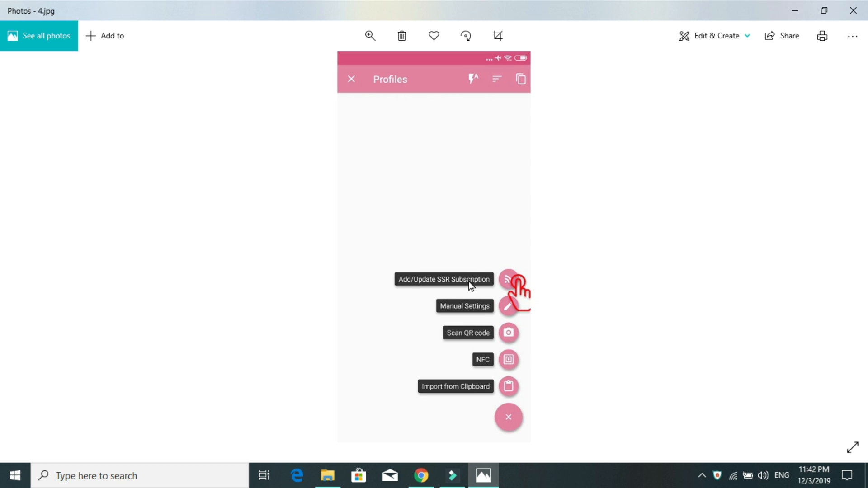
{"action": "mouse_move", "coordinate": [452, 381]}
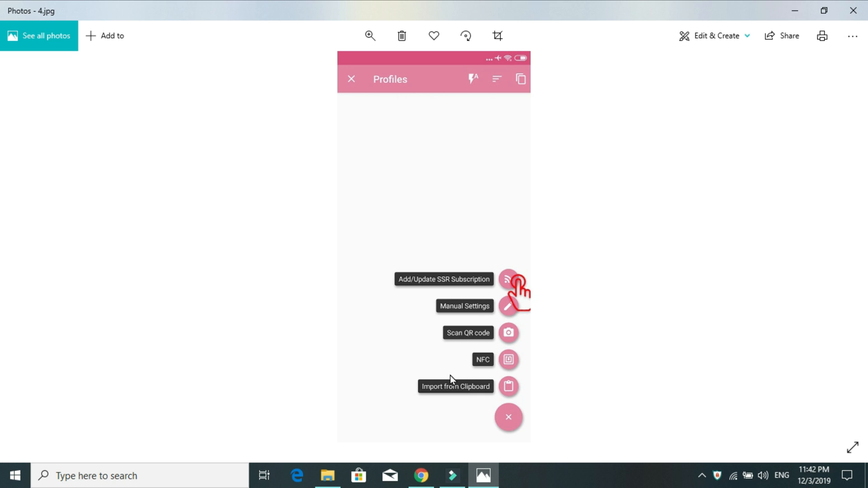
{"action": "mouse_move", "coordinate": [478, 405]}
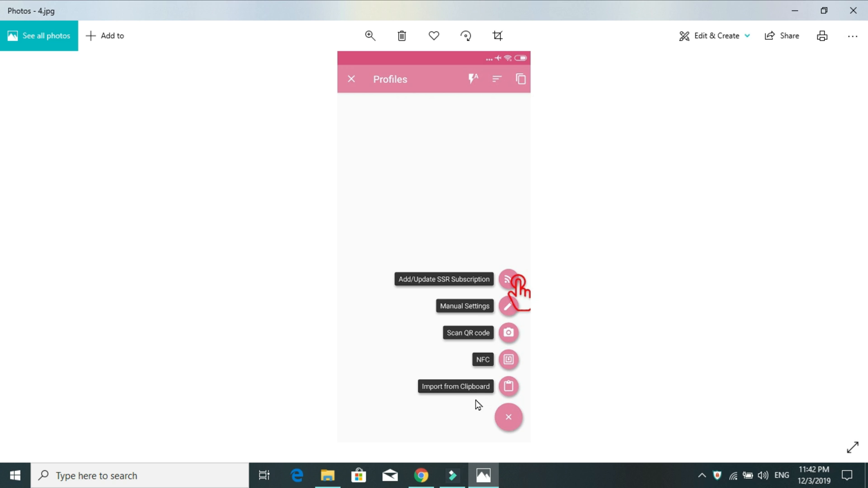
{"action": "mouse_move", "coordinate": [426, 325]}
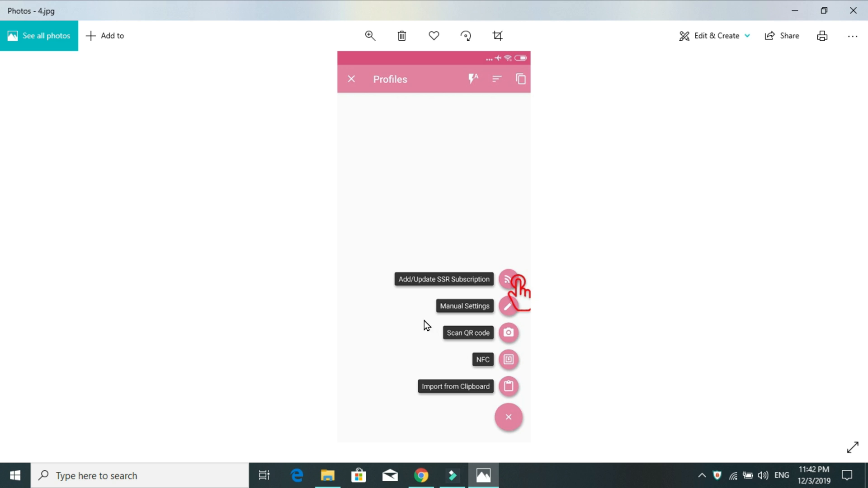
{"action": "mouse_move", "coordinate": [477, 314]}
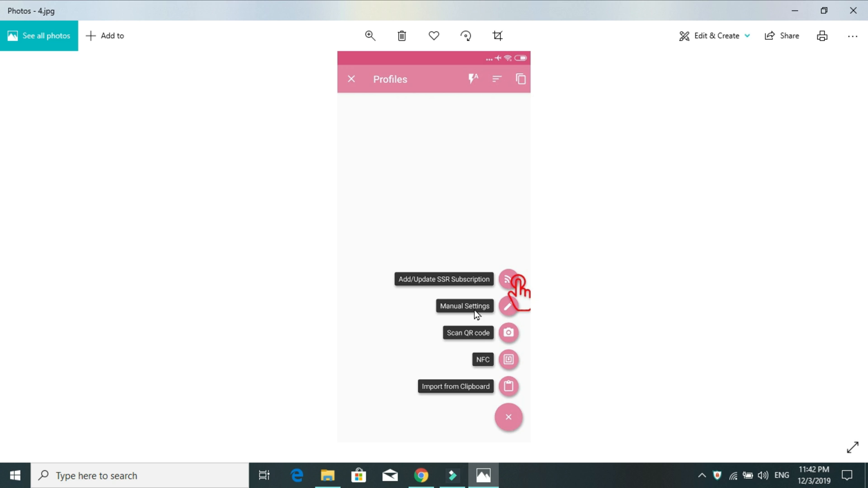
{"action": "mouse_move", "coordinate": [433, 282]}
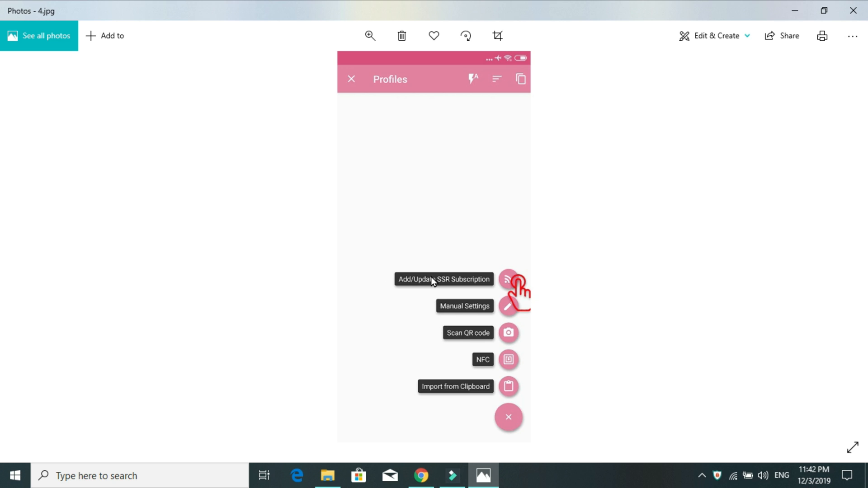
{"action": "mouse_move", "coordinate": [455, 283]}
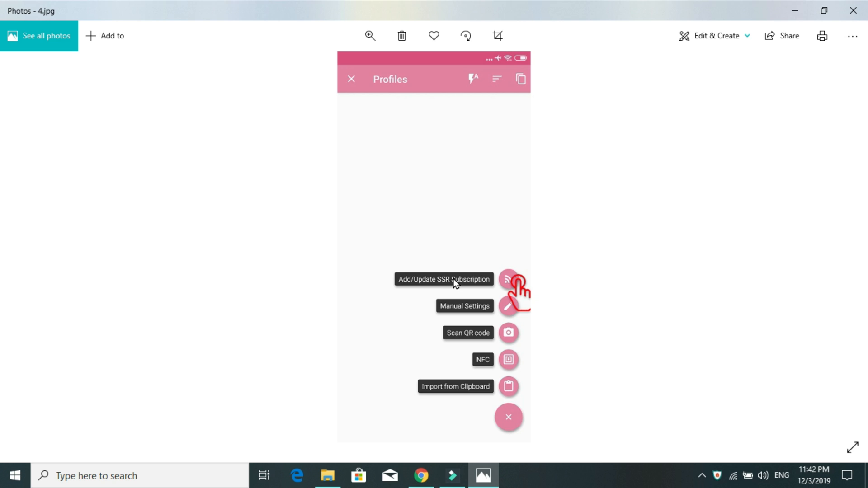
{"action": "mouse_move", "coordinate": [477, 343]}
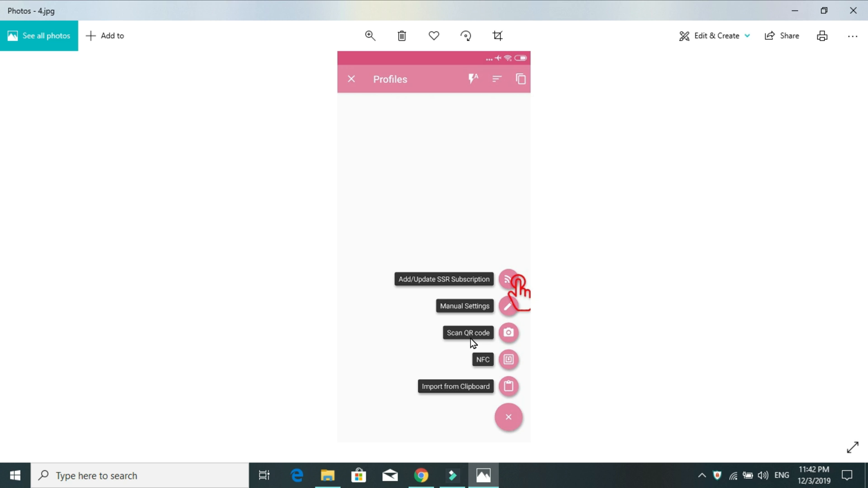
{"action": "mouse_move", "coordinate": [483, 333]}
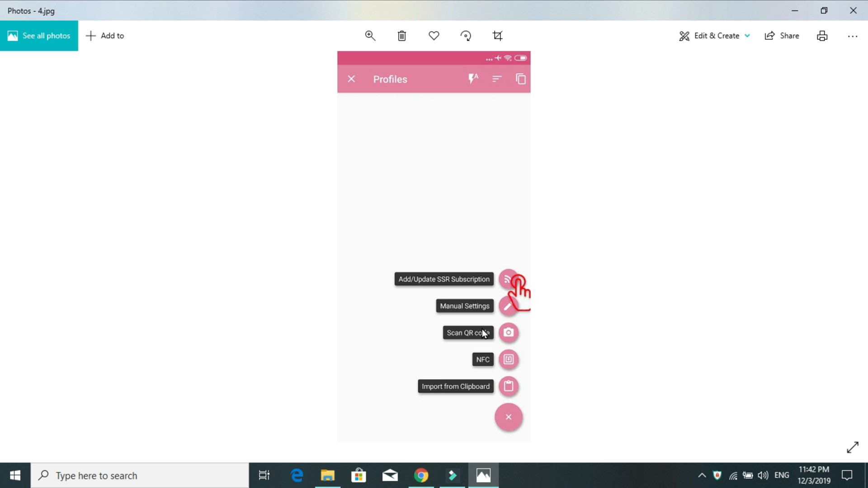
{"action": "mouse_move", "coordinate": [468, 311]}
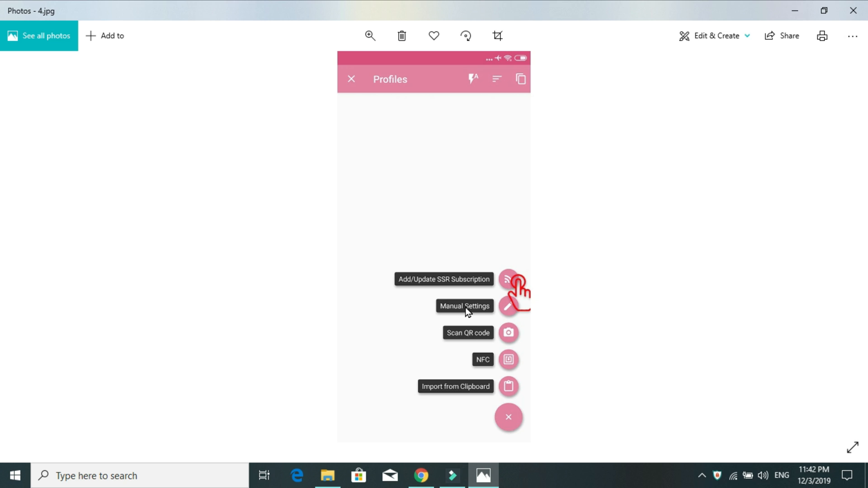
{"action": "mouse_move", "coordinate": [464, 313]}
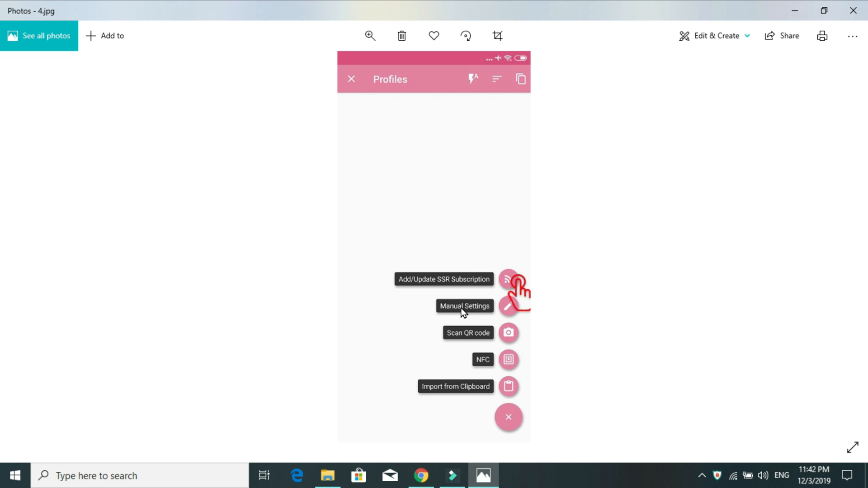
{"action": "mouse_move", "coordinate": [489, 316]}
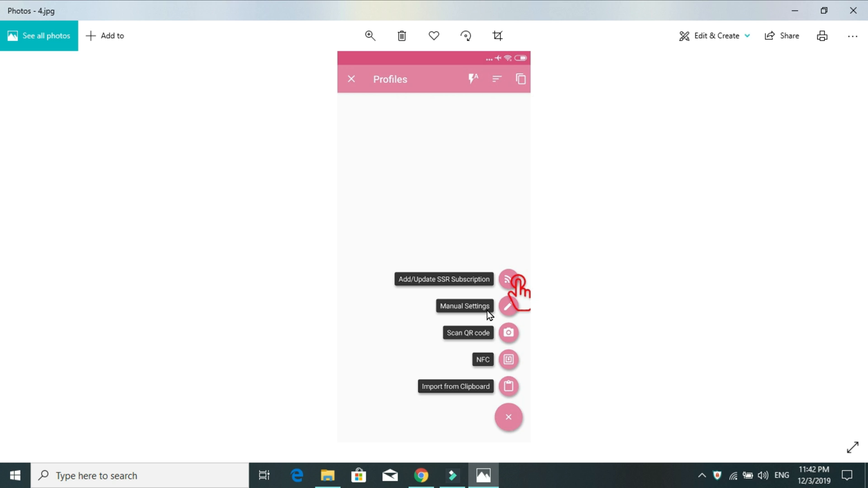
{"action": "mouse_move", "coordinate": [453, 289]}
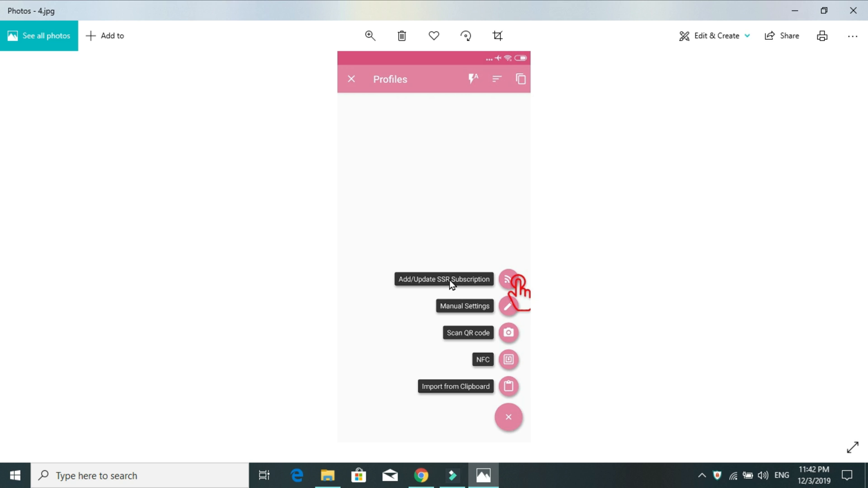
{"action": "mouse_move", "coordinate": [841, 270]}
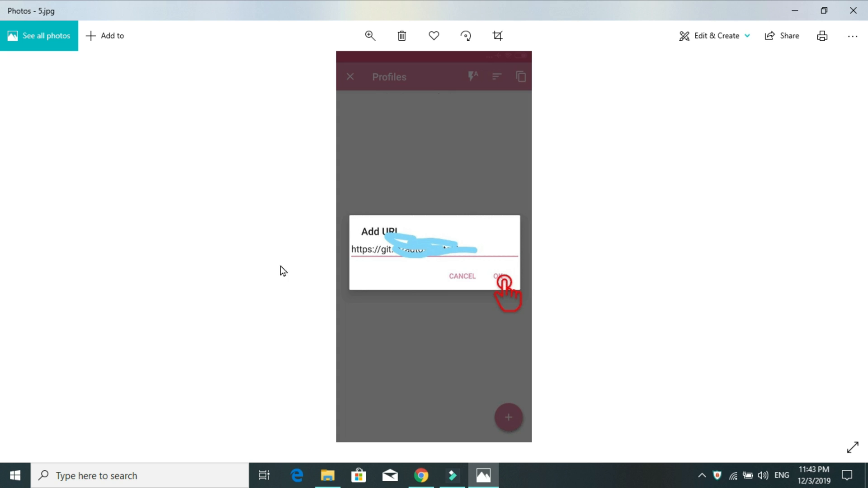
{"action": "mouse_move", "coordinate": [381, 254]}
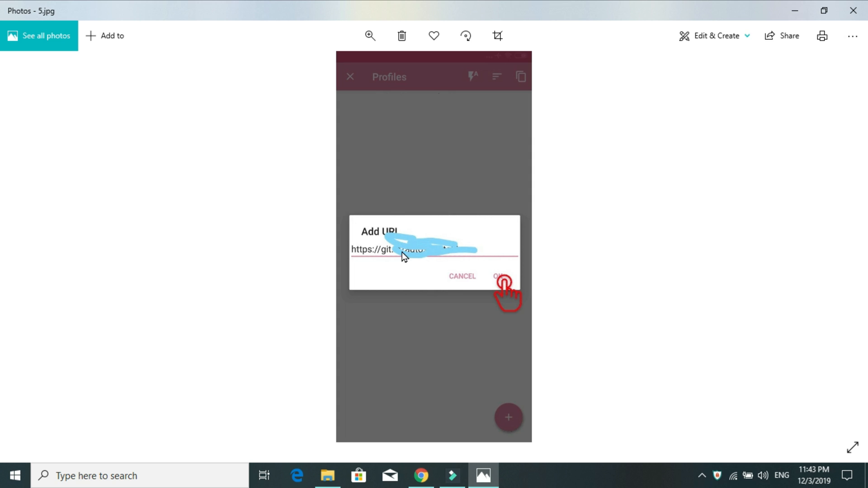
{"action": "mouse_move", "coordinate": [506, 283]}
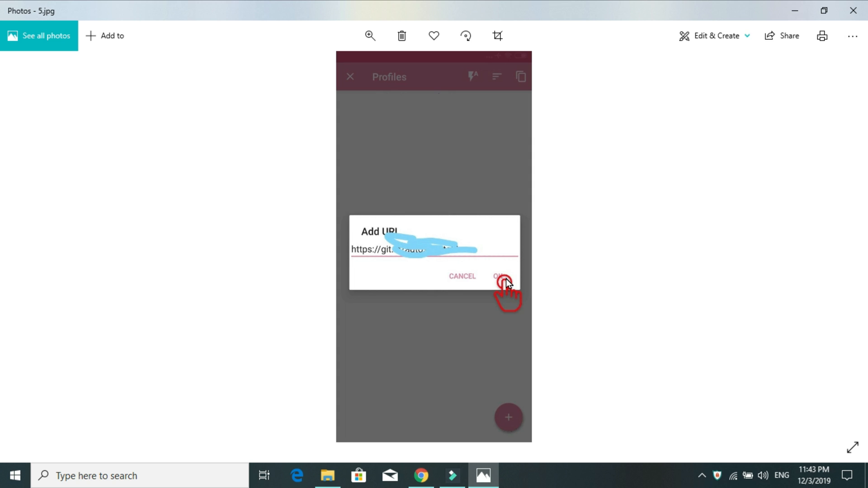
- Advance to 6.jpg, the Add/Update SSR Subscription dialog listing t.me/autossr
{"action": "left_click", "coordinate": [836, 247]}
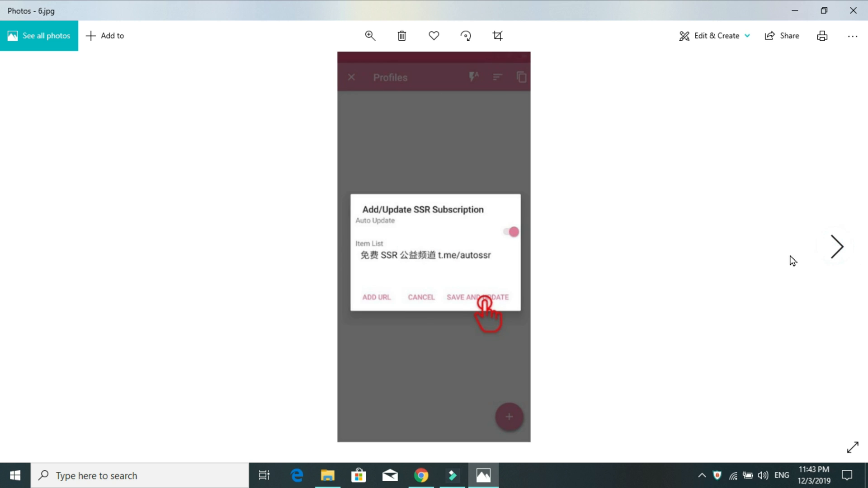
{"action": "mouse_move", "coordinate": [482, 273]}
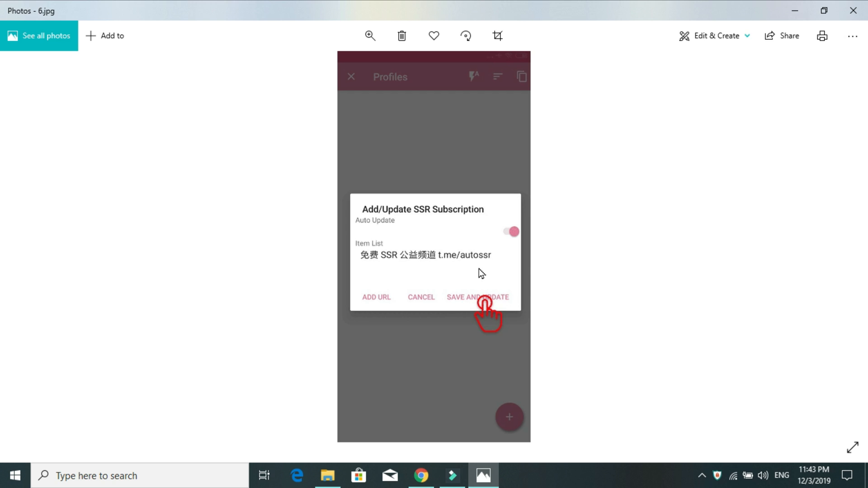
{"action": "mouse_move", "coordinate": [418, 263]}
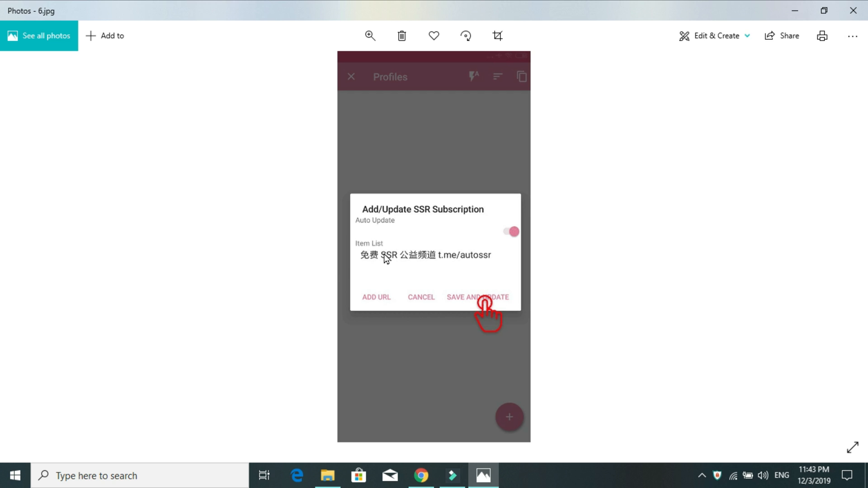
{"action": "mouse_move", "coordinate": [470, 300]}
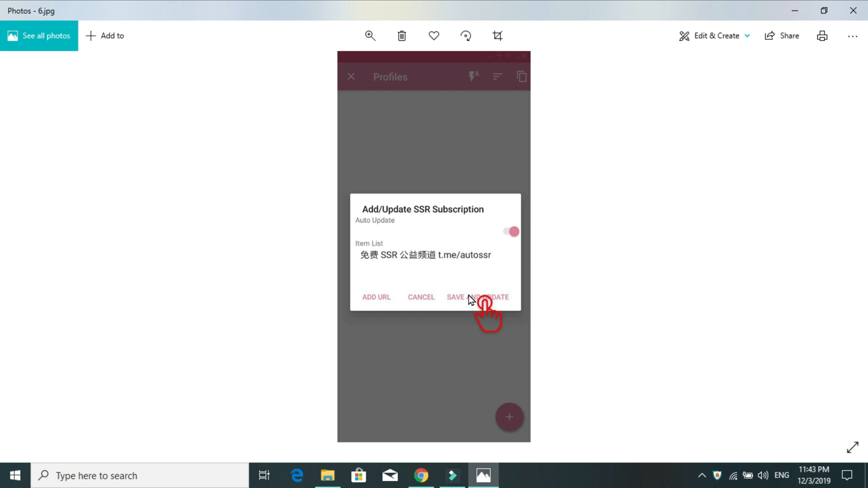
{"action": "mouse_move", "coordinate": [837, 252]}
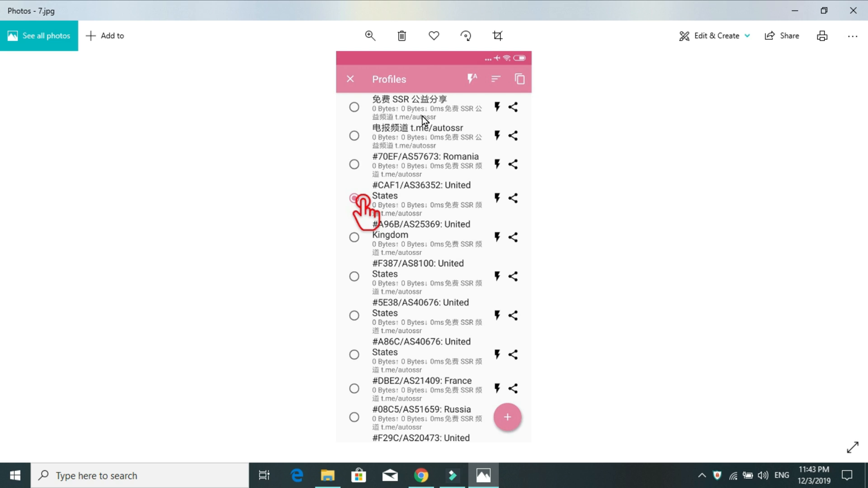
{"action": "mouse_move", "coordinate": [486, 112]}
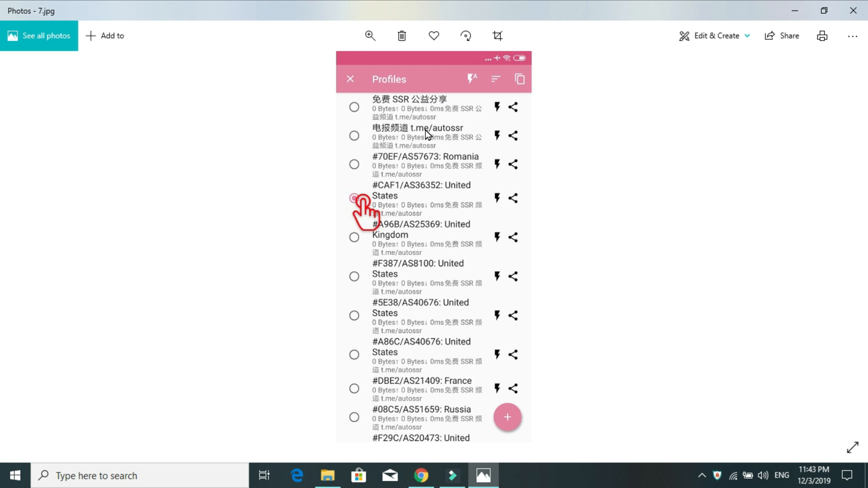
{"action": "mouse_move", "coordinate": [463, 35]}
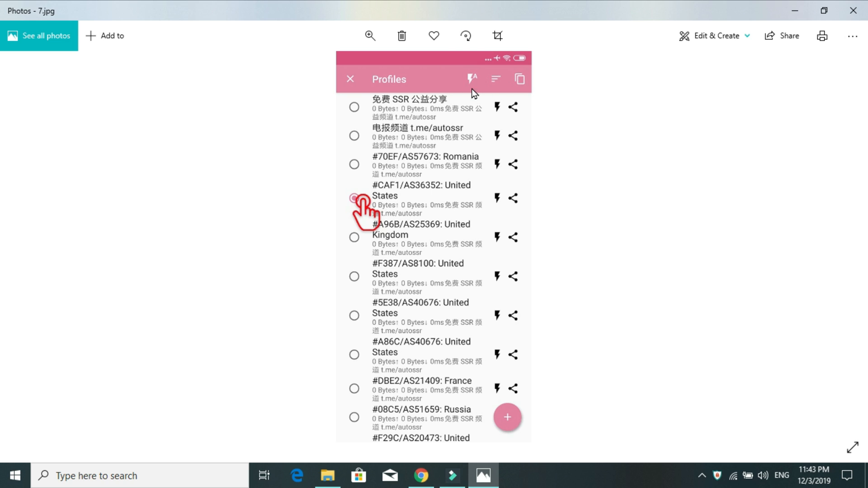
{"action": "mouse_move", "coordinate": [490, 177]}
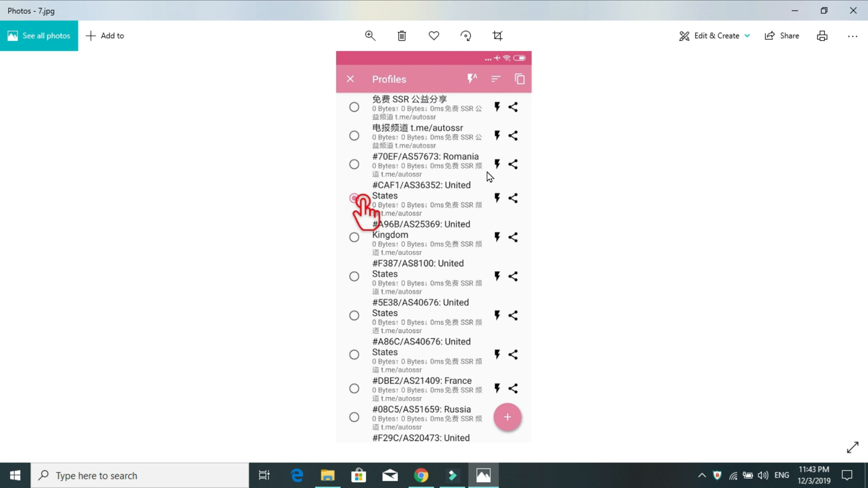
{"action": "mouse_move", "coordinate": [402, 173]}
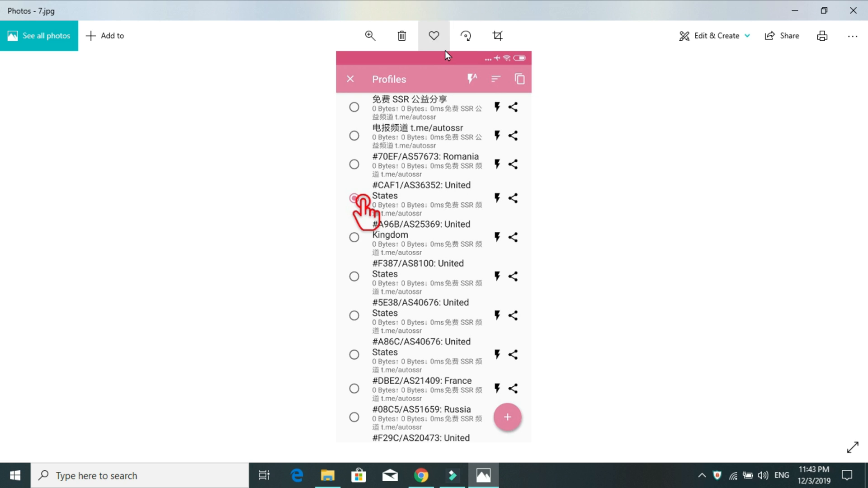
{"action": "mouse_move", "coordinate": [472, 81]}
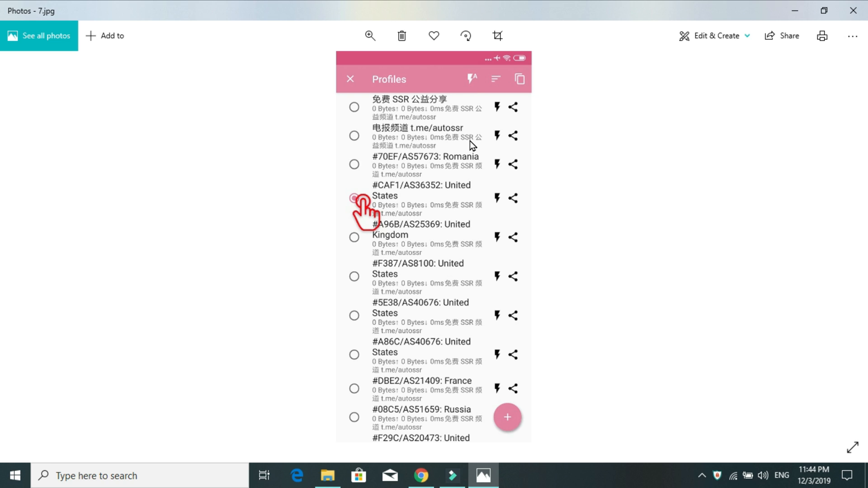
{"action": "mouse_move", "coordinate": [354, 399]}
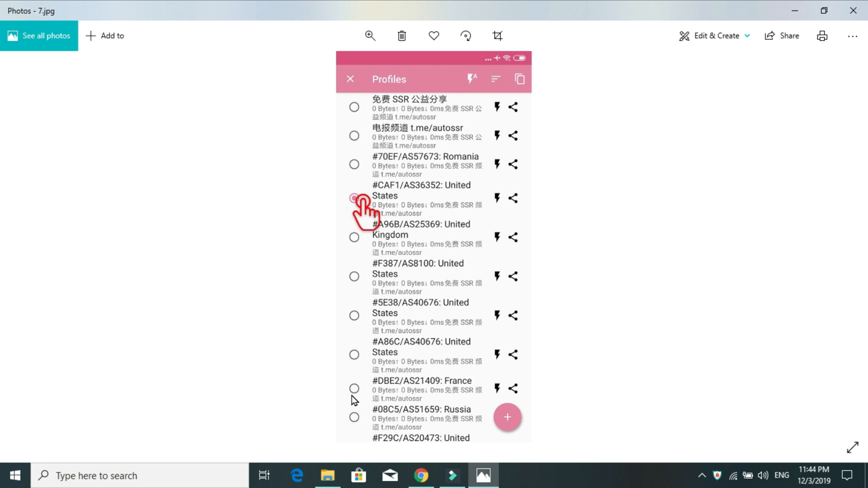
{"action": "mouse_move", "coordinate": [406, 212]}
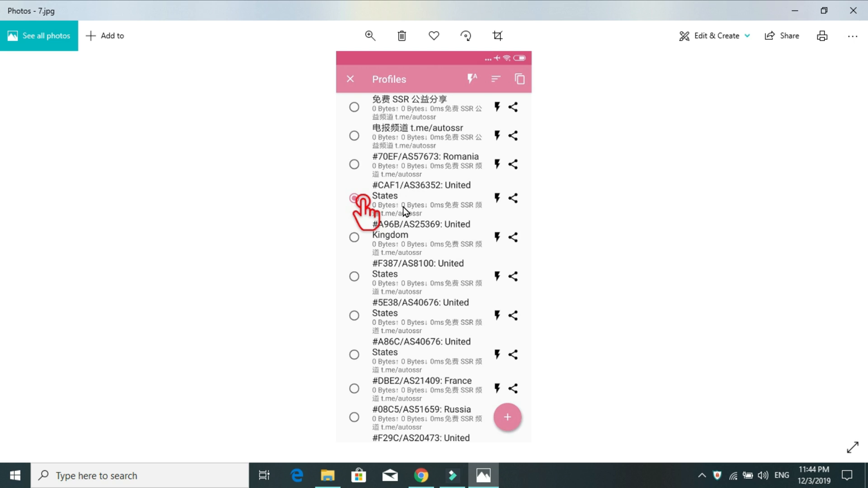
{"action": "mouse_move", "coordinate": [409, 214]}
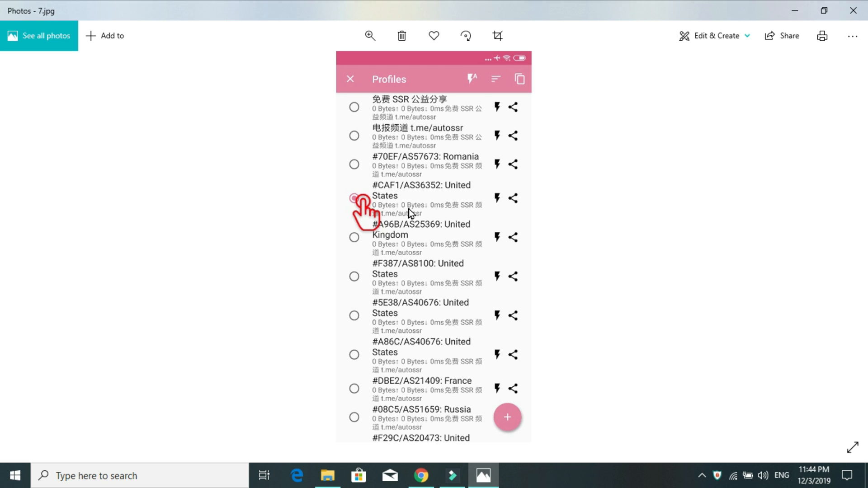
{"action": "mouse_move", "coordinate": [389, 212]}
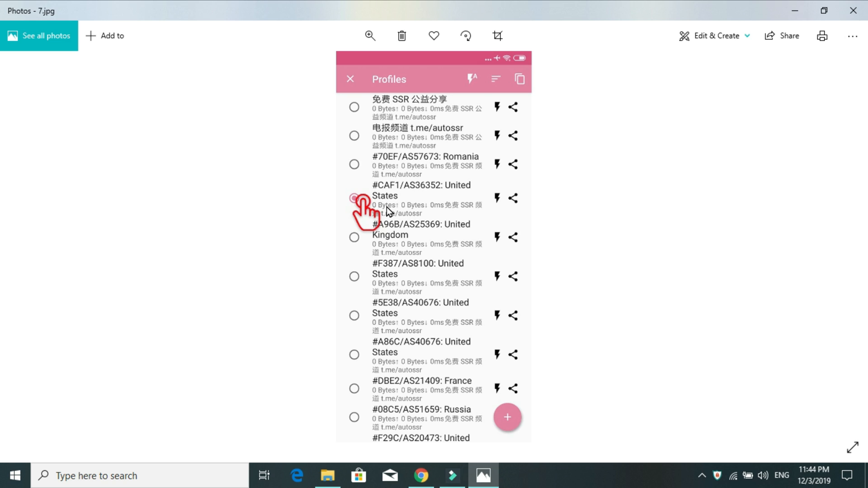
{"action": "mouse_move", "coordinate": [825, 255]}
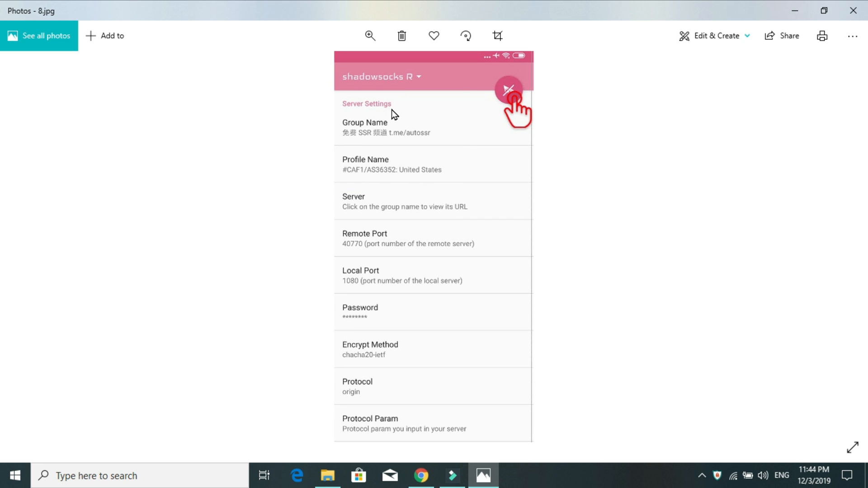
{"action": "mouse_move", "coordinate": [360, 88]}
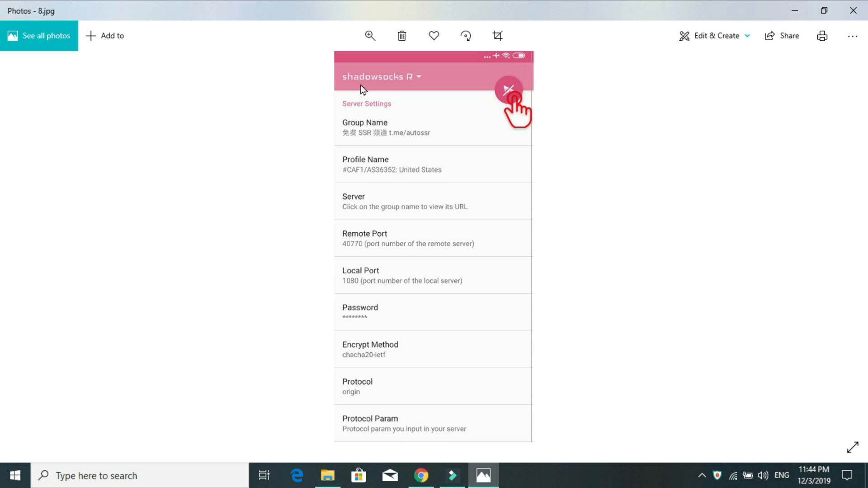
{"action": "mouse_move", "coordinate": [377, 195]}
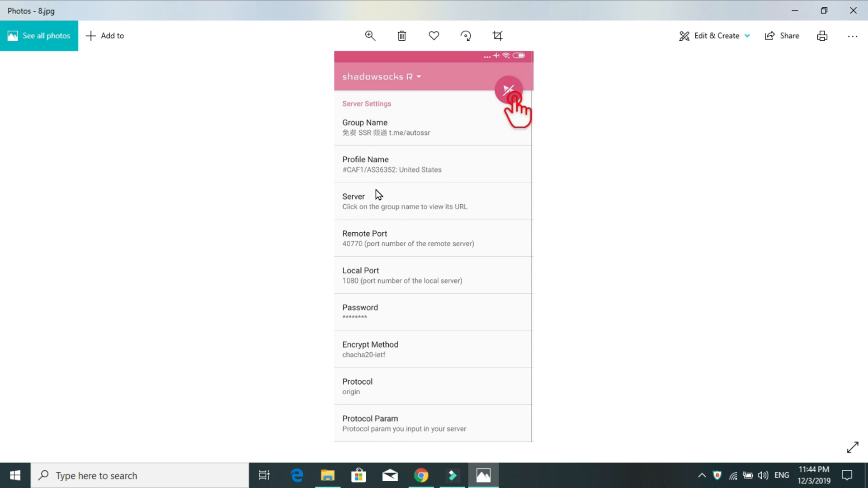
{"action": "mouse_move", "coordinate": [359, 215]}
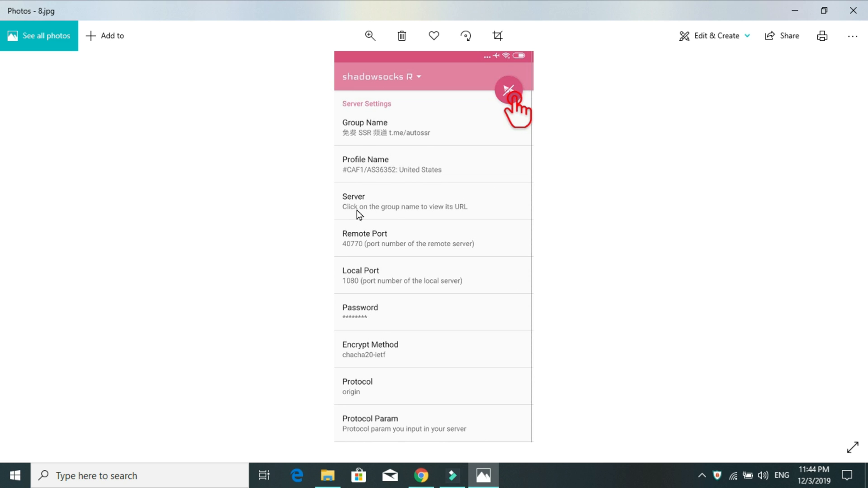
{"action": "mouse_move", "coordinate": [466, 104]}
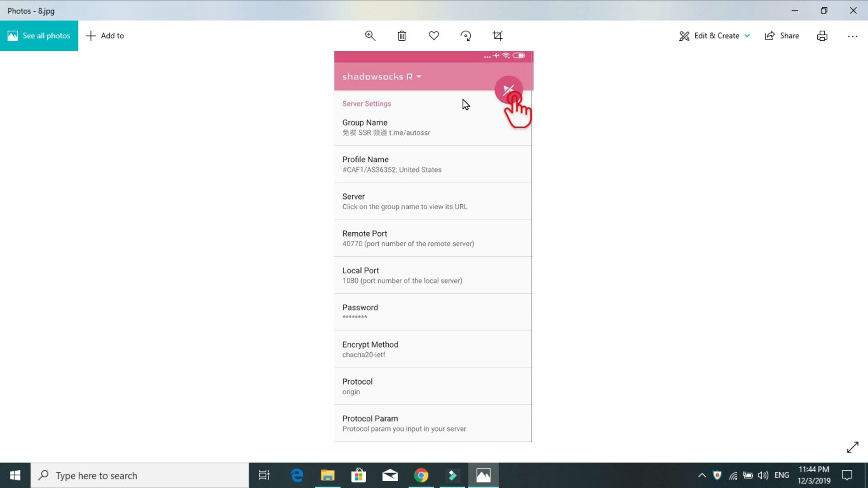
{"action": "mouse_move", "coordinate": [512, 95]}
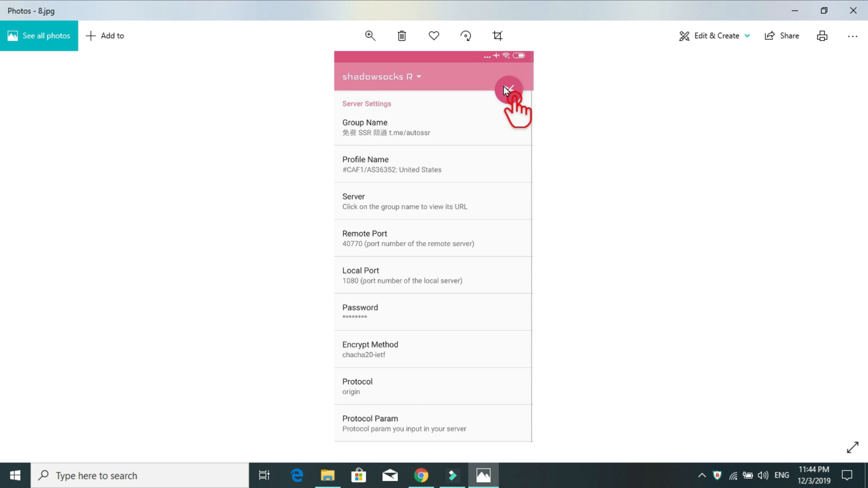
{"action": "mouse_move", "coordinate": [600, 184]}
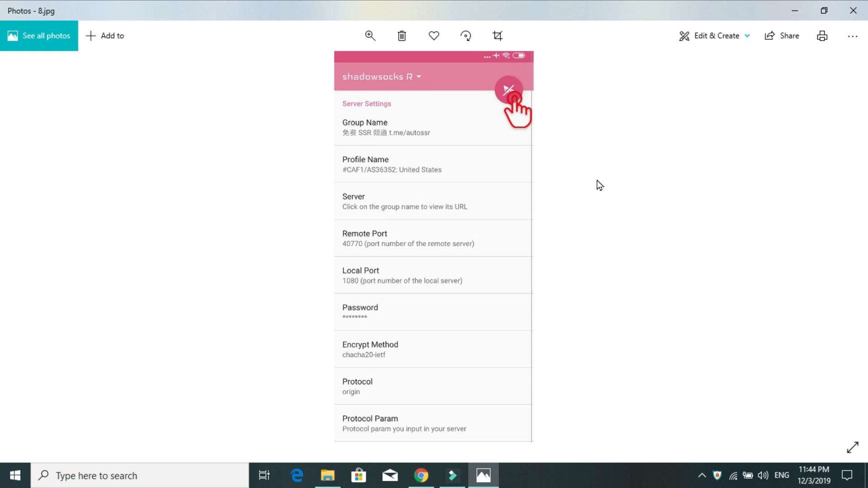
- Advance from 8.jpg to 9.jpg, the connected SSRR screen with traffic counts
{"action": "left_click", "coordinate": [507, 91]}
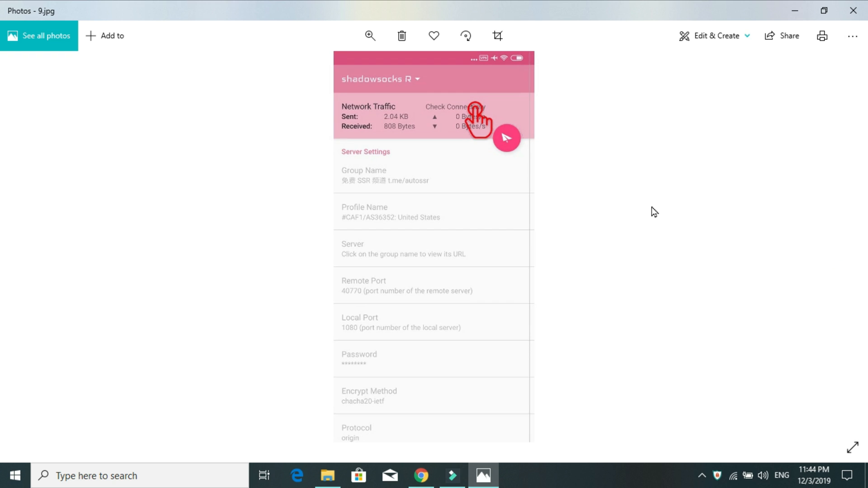
{"action": "mouse_move", "coordinate": [448, 114]}
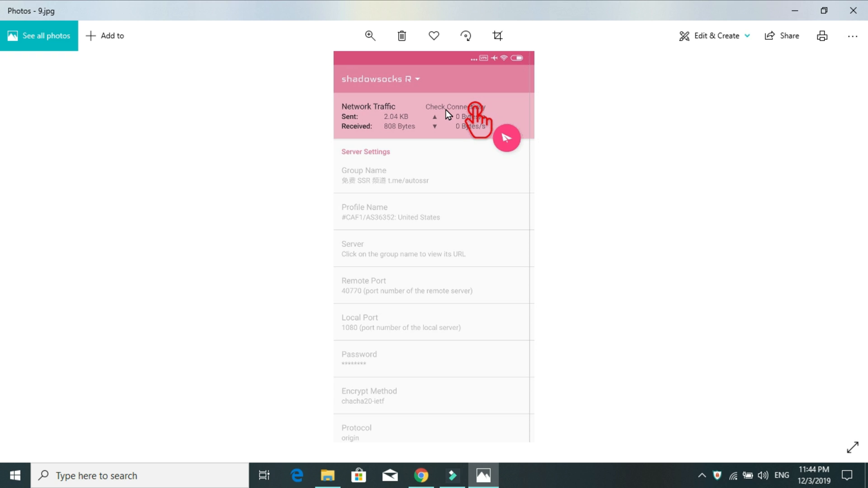
{"action": "mouse_move", "coordinate": [369, 126]}
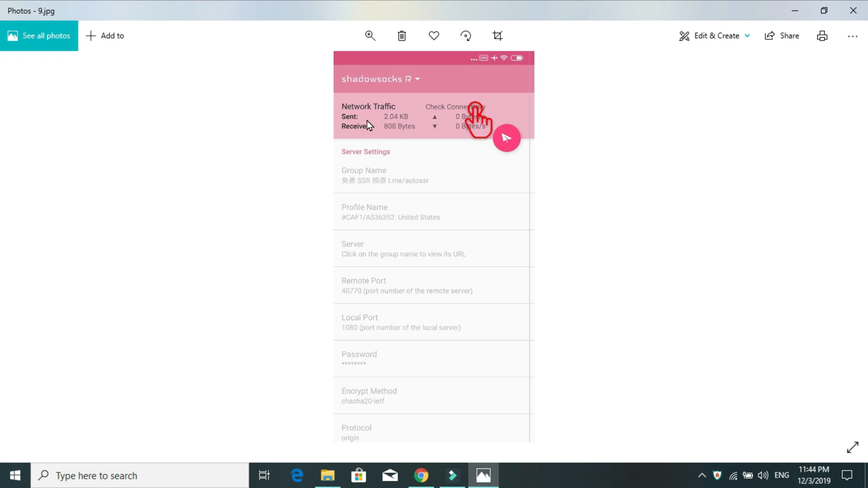
{"action": "mouse_move", "coordinate": [384, 139]}
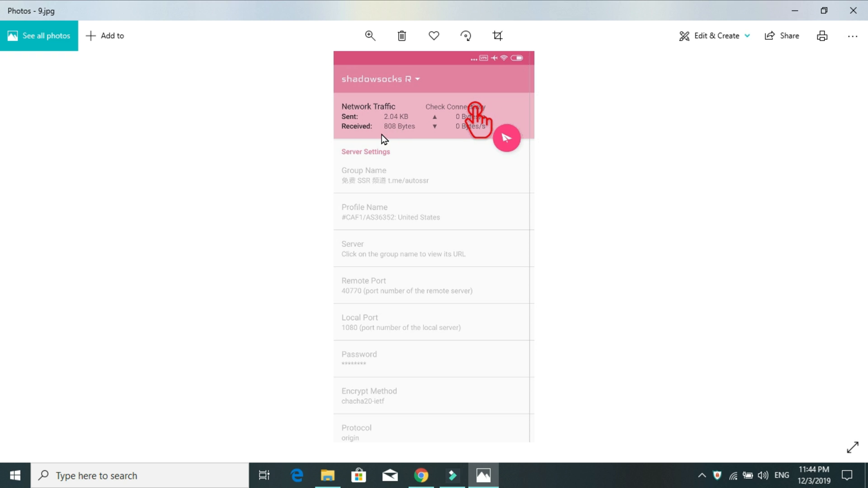
{"action": "mouse_move", "coordinate": [838, 192]}
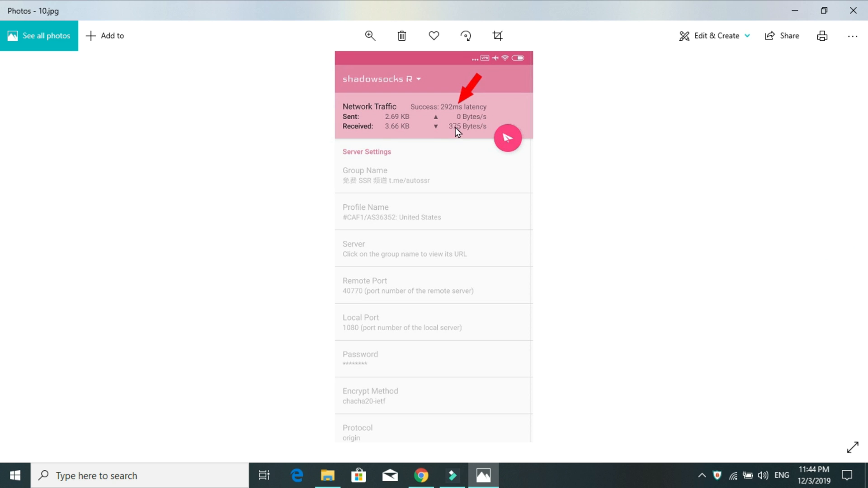
{"action": "mouse_move", "coordinate": [435, 114]}
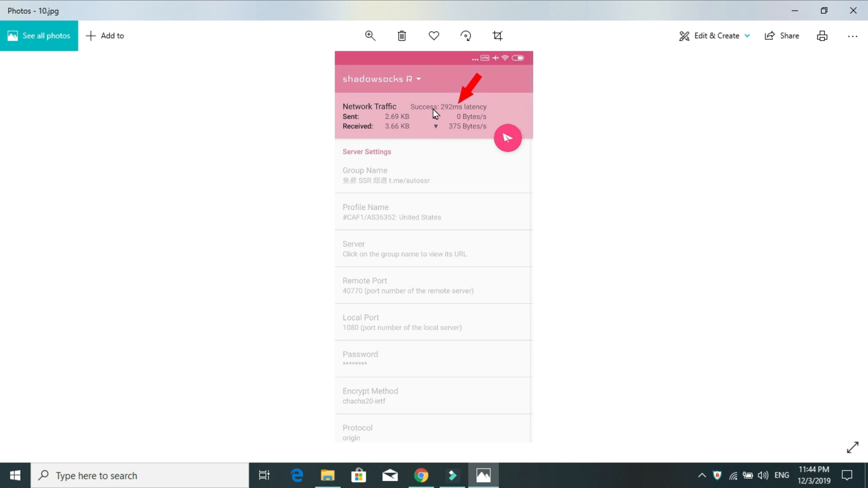
{"action": "mouse_move", "coordinate": [459, 112]}
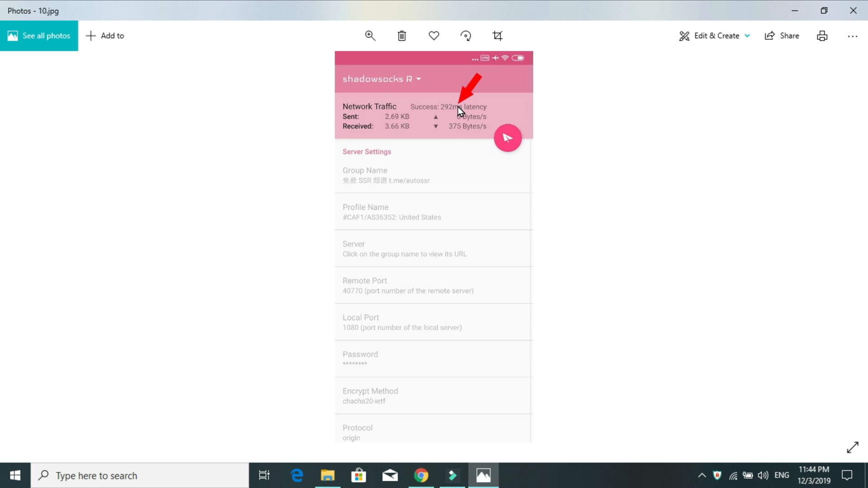
{"action": "mouse_move", "coordinate": [444, 134]}
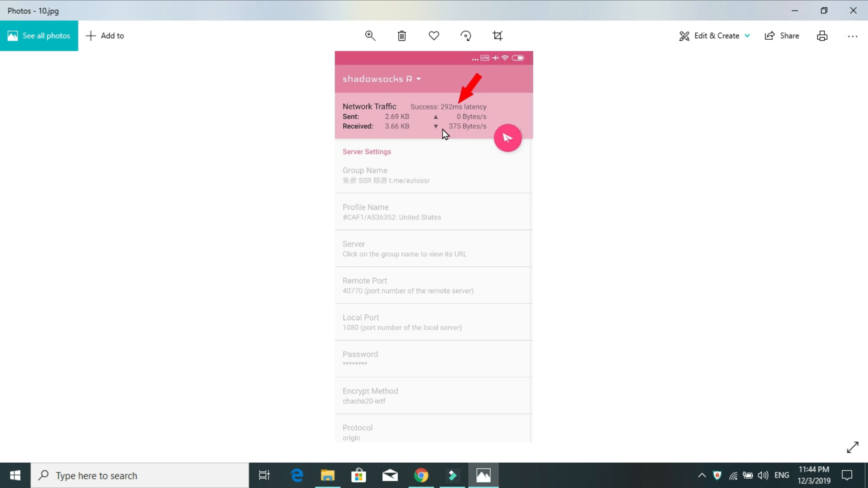
{"action": "mouse_move", "coordinate": [492, 63]}
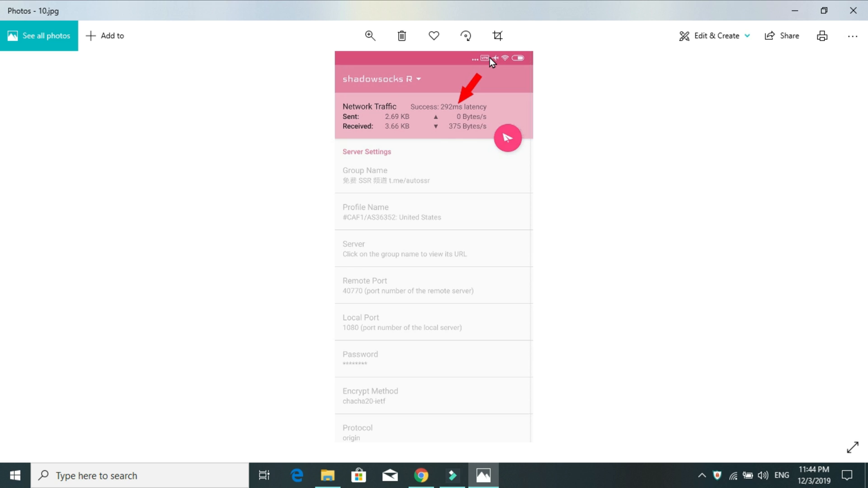
{"action": "mouse_move", "coordinate": [473, 70]}
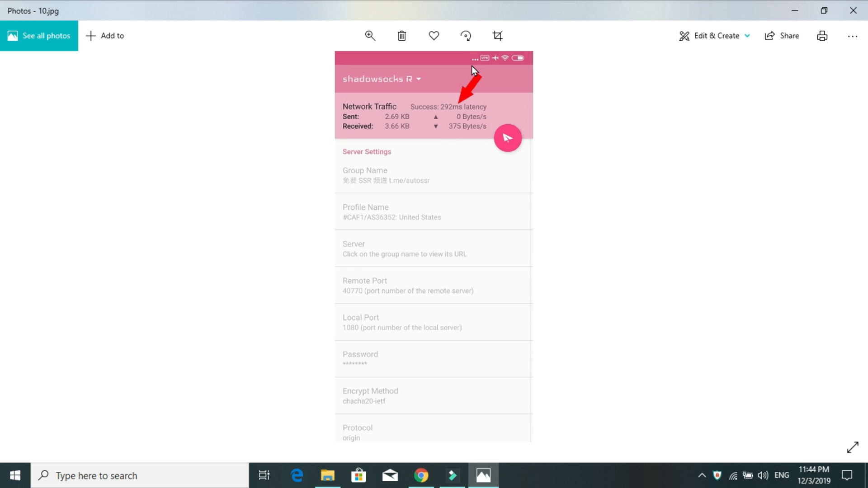
{"action": "mouse_move", "coordinate": [496, 132]}
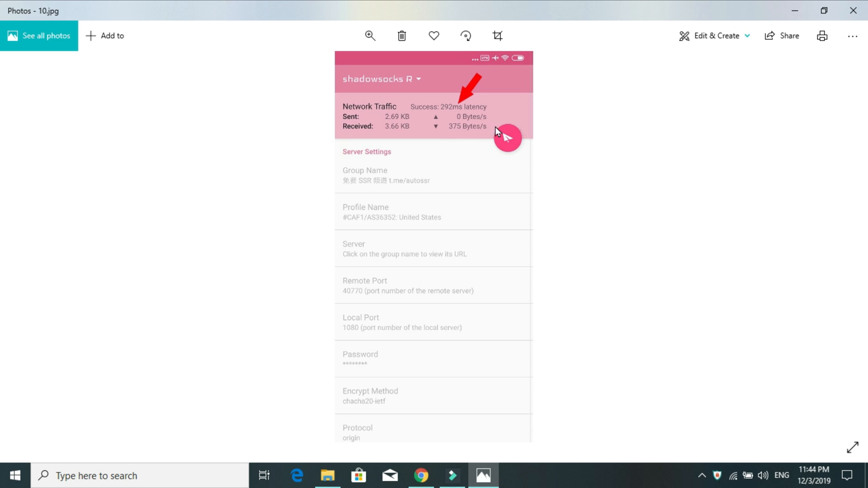
{"action": "mouse_move", "coordinate": [484, 129]}
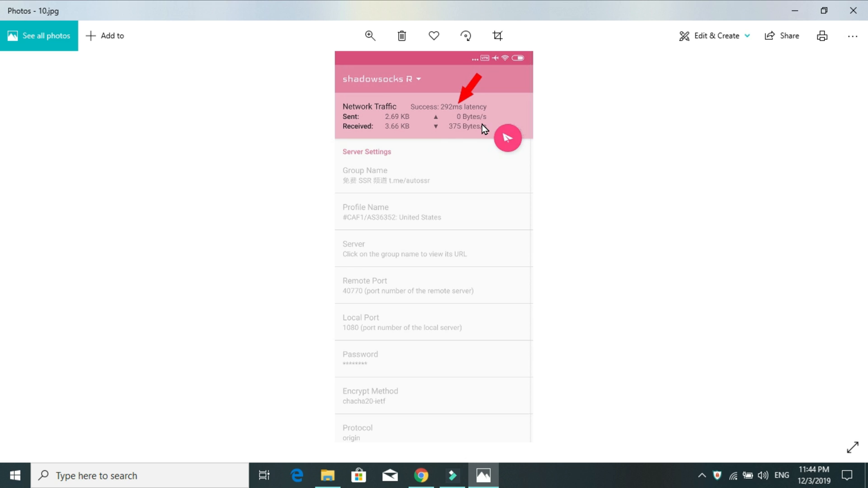